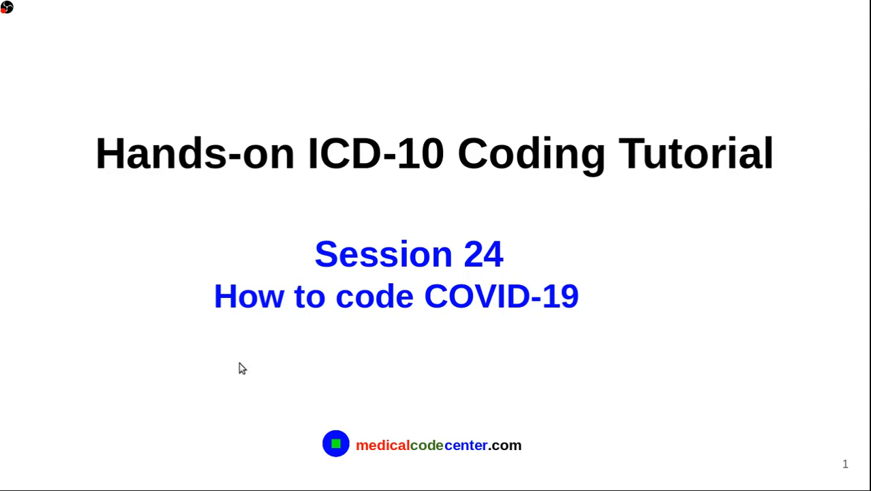
mouse_move(235, 373)
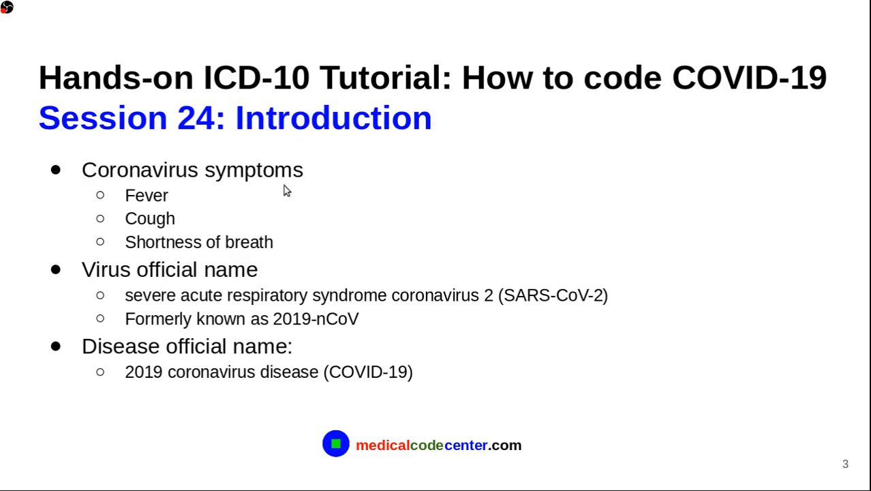
mouse_move(339, 189)
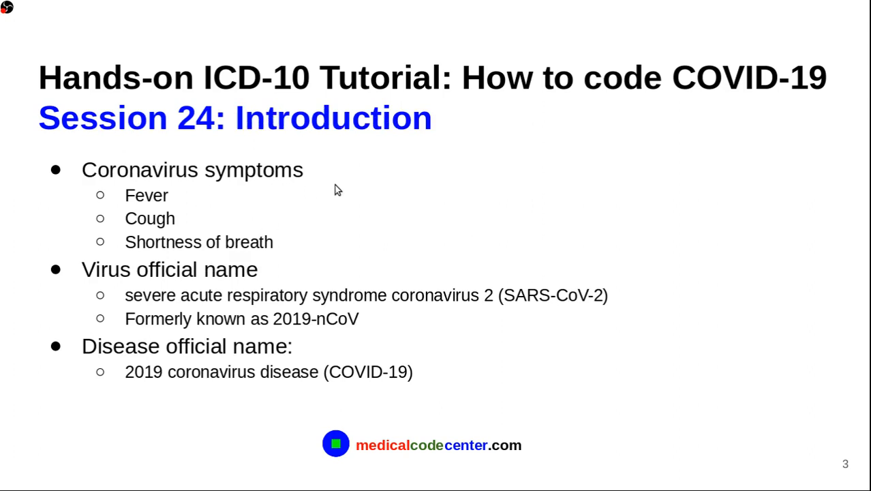
mouse_move(167, 252)
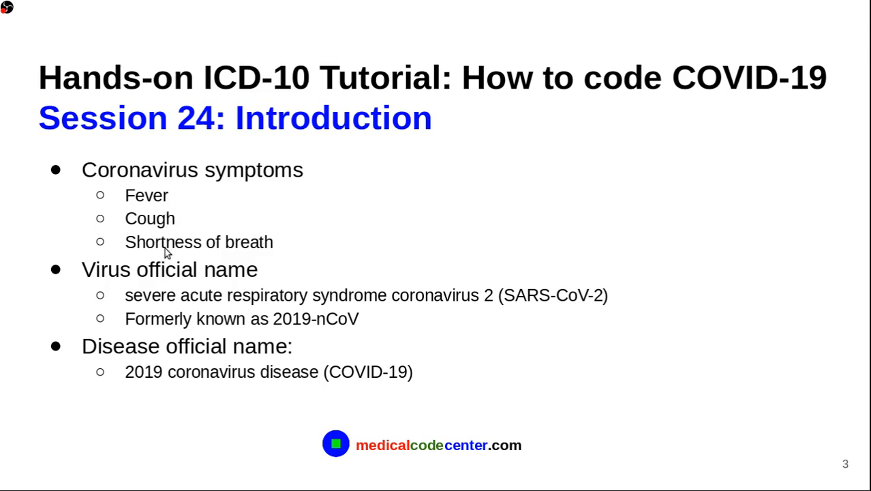
mouse_move(254, 285)
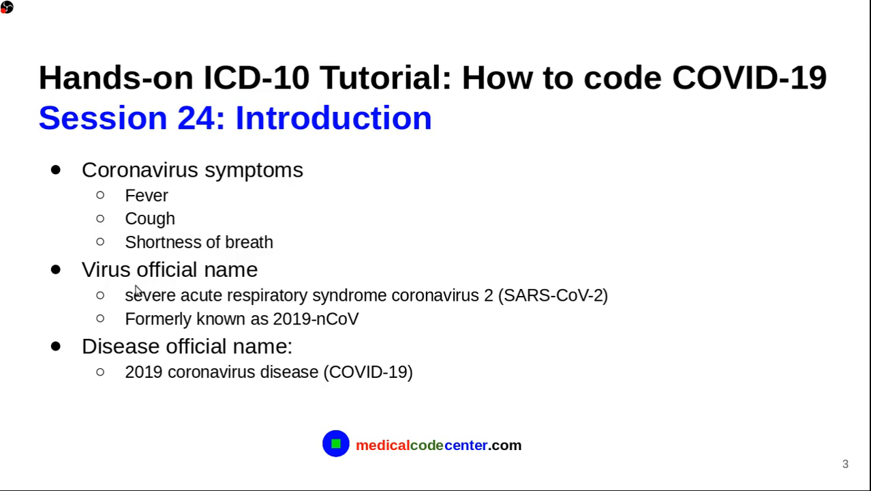
mouse_move(488, 317)
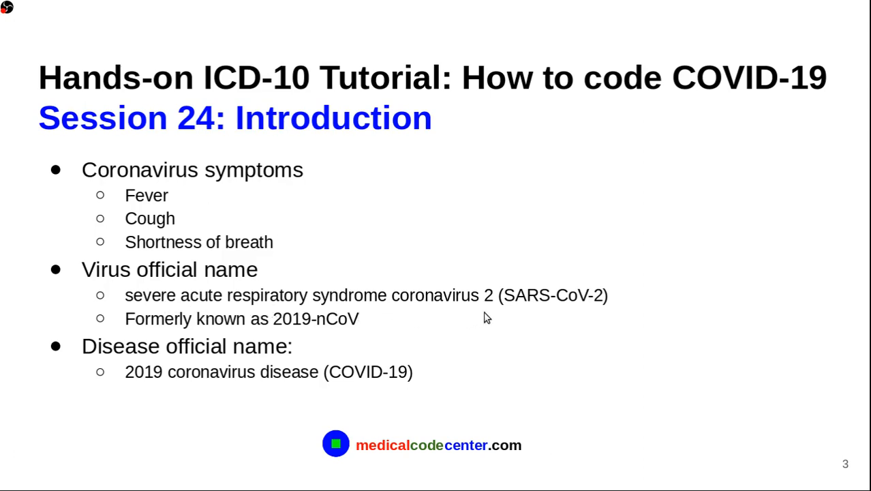
mouse_move(520, 310)
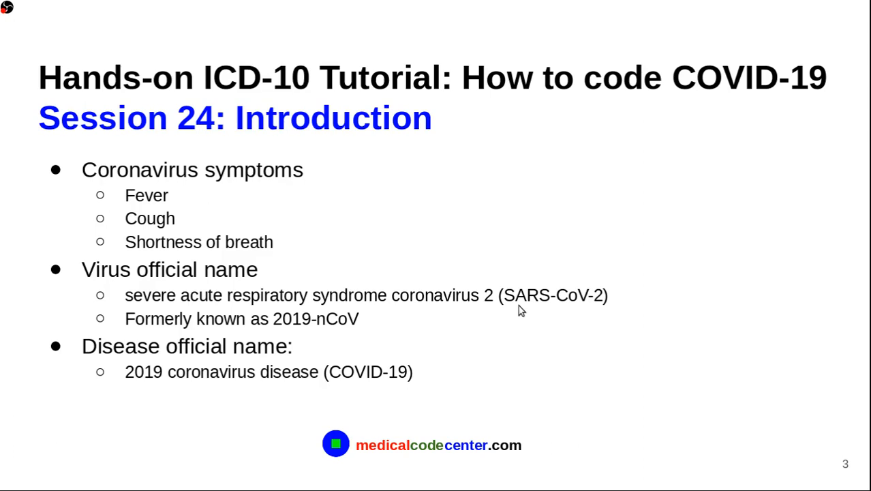
mouse_move(328, 325)
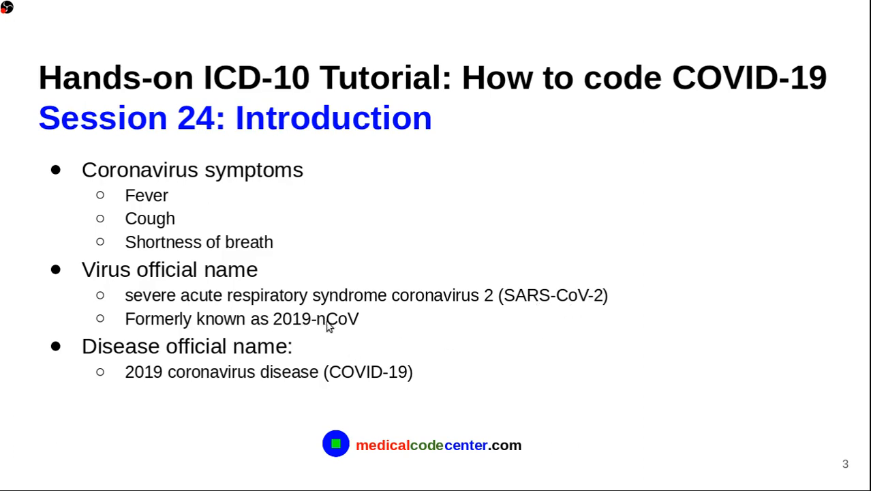
mouse_move(350, 331)
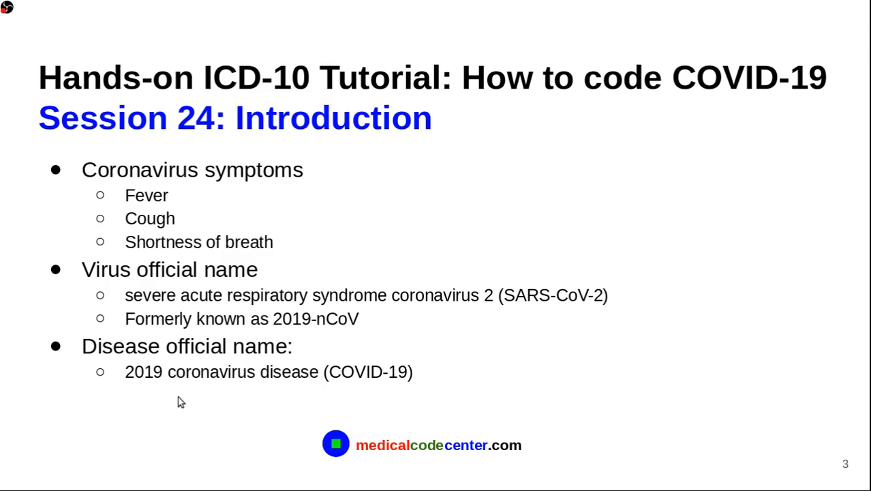
mouse_move(349, 390)
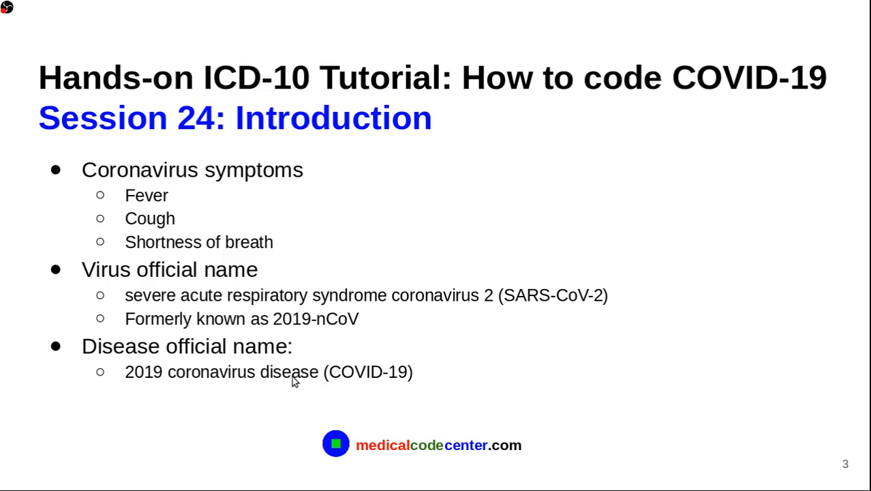
mouse_move(594, 303)
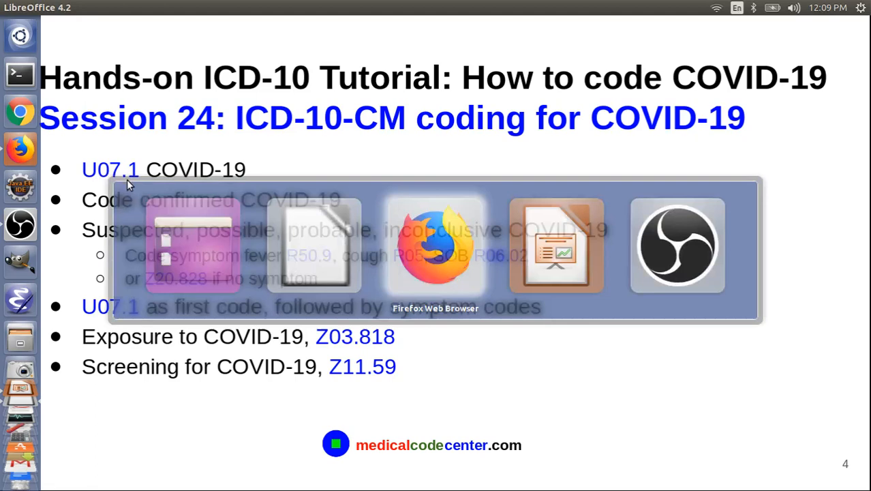
Open the U00-U49 section under Chapter 22, Codes for special purposes
left_click(435, 244)
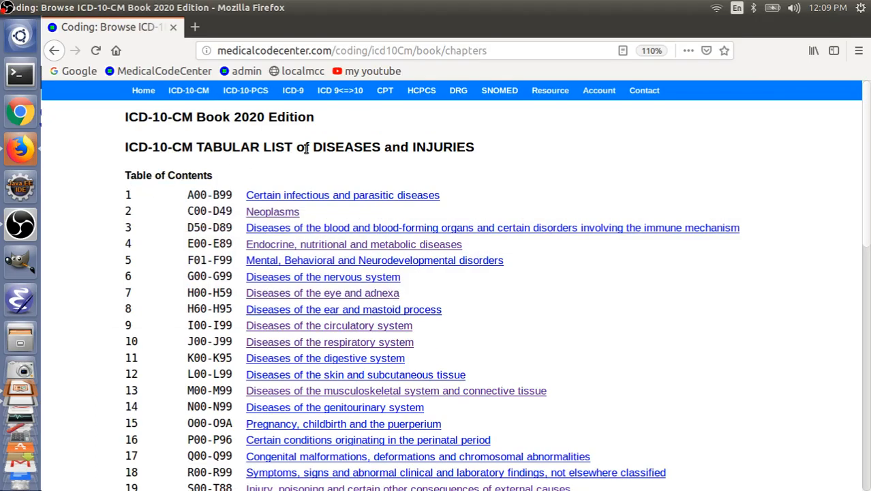
mouse_move(301, 152)
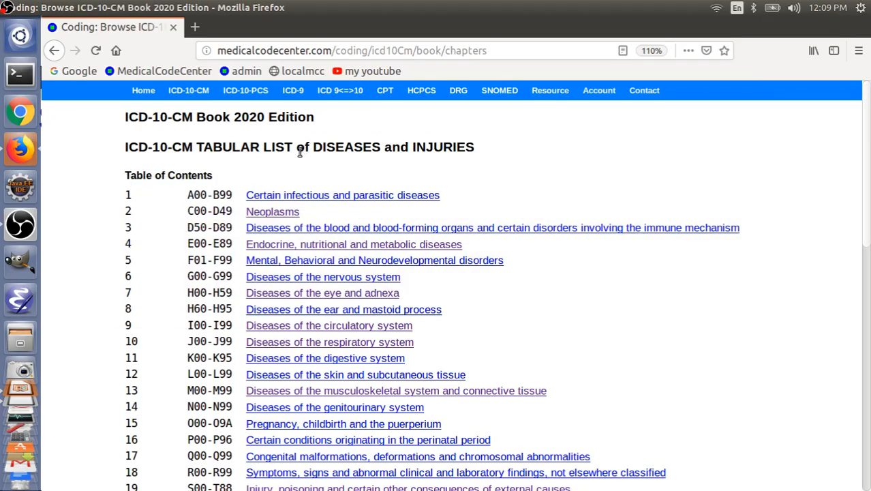
mouse_move(293, 165)
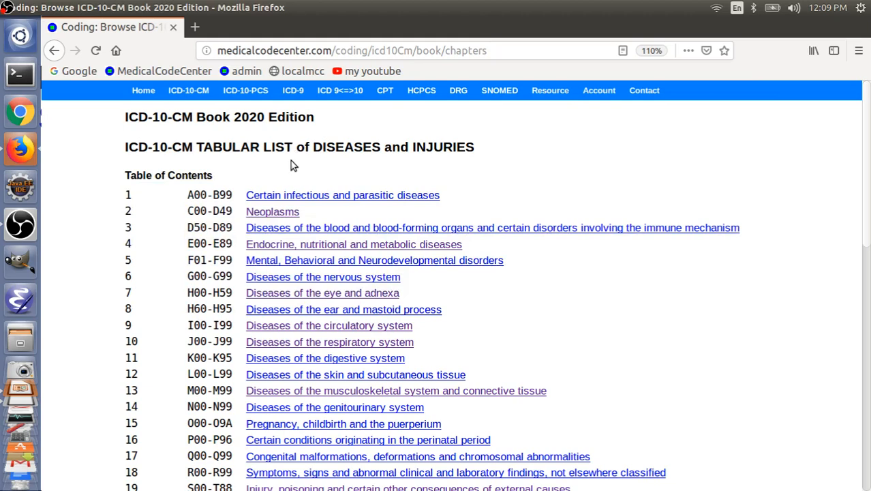
scroll("down", 3)
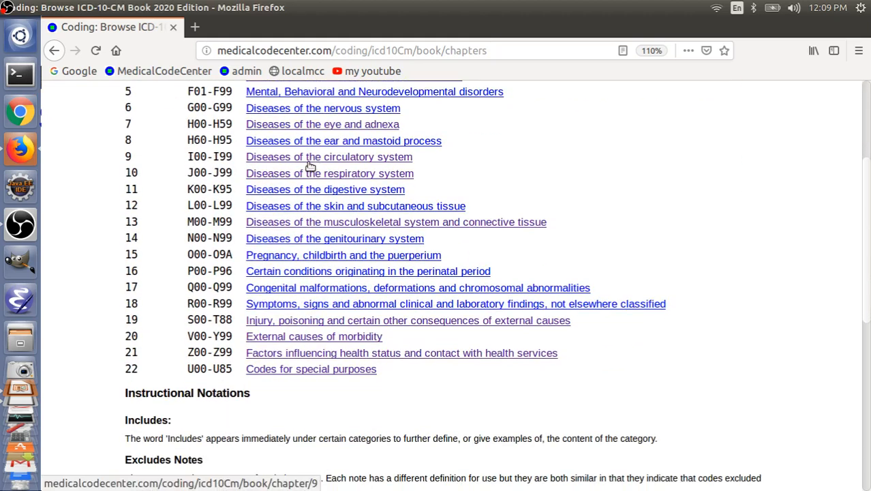
mouse_move(149, 378)
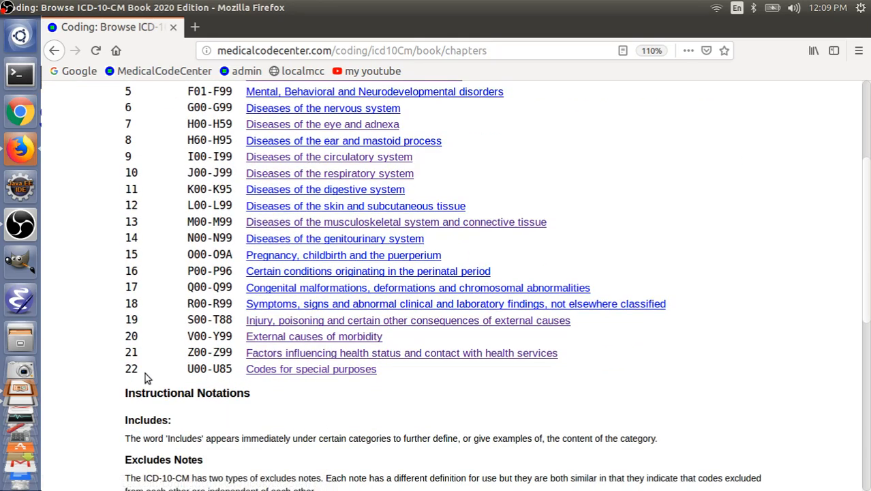
mouse_move(206, 383)
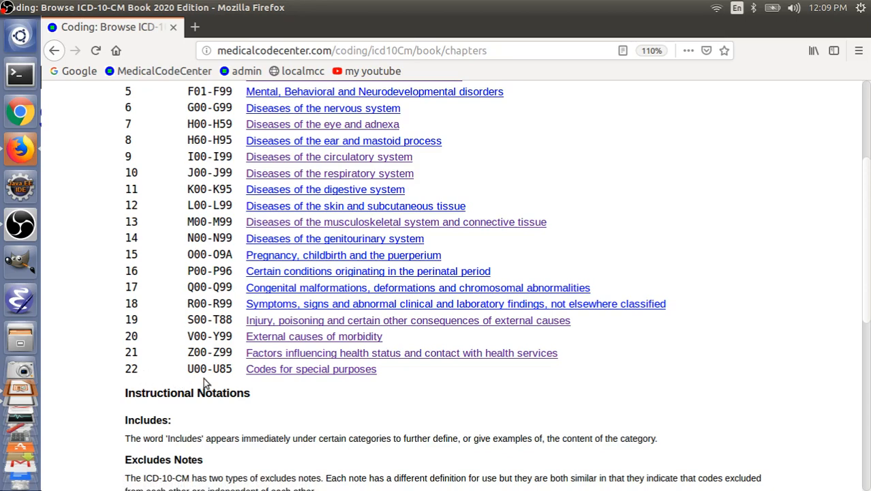
mouse_move(311, 369)
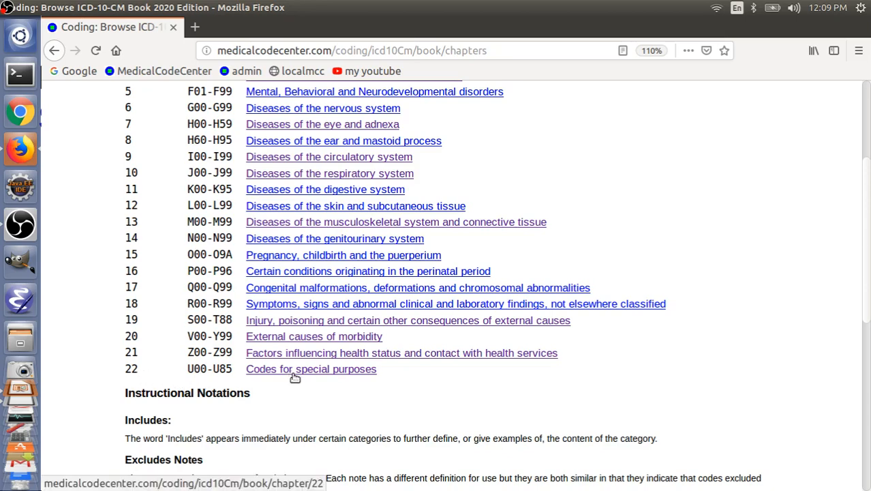
left_click(310, 368)
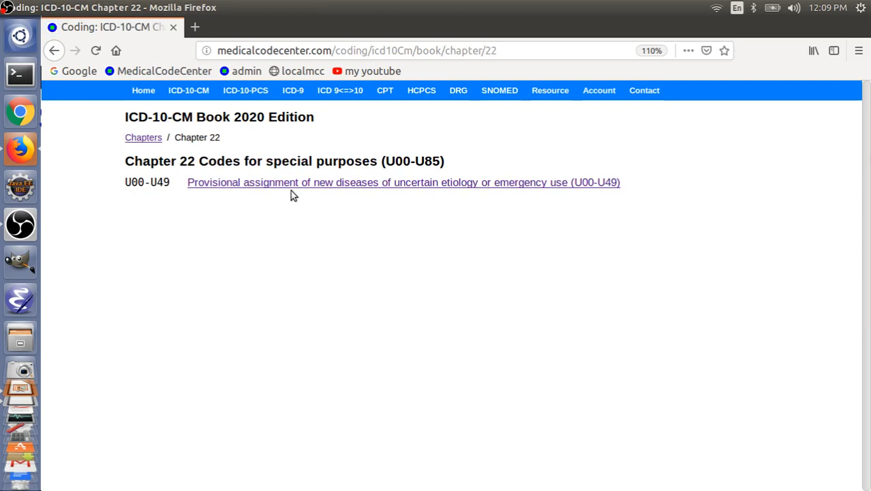
left_click(404, 182)
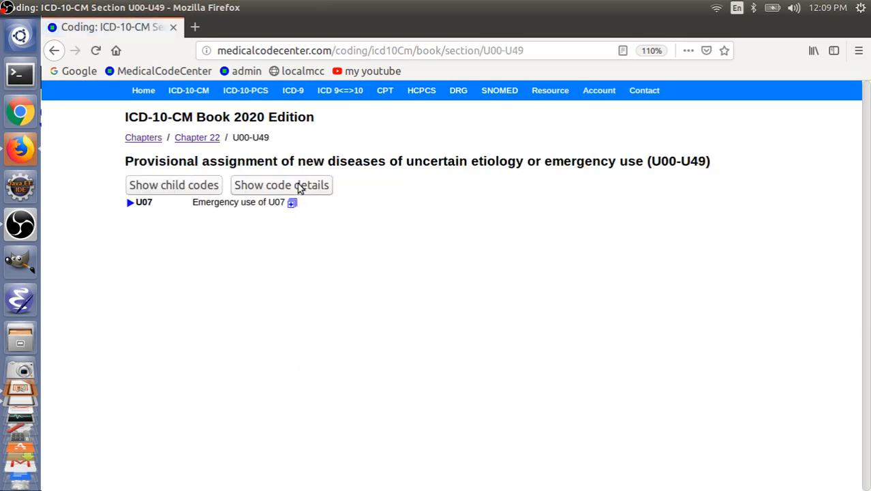
mouse_move(135, 210)
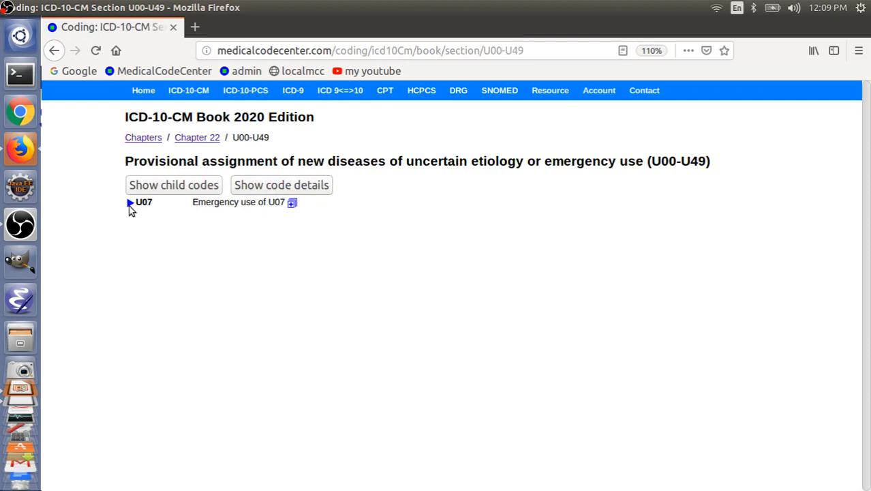
Expand U07 and show full code details for U07.0 vaping disorder and U07.1 COVID-19
left_click(130, 202)
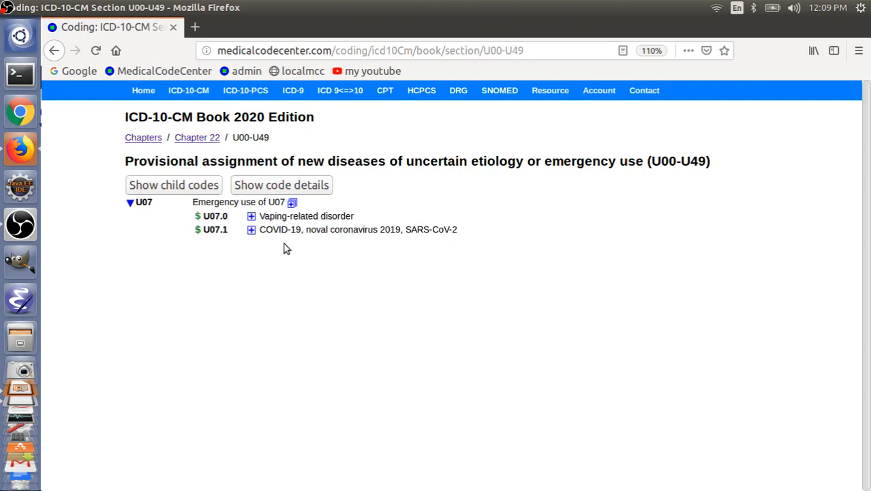
left_click(281, 185)
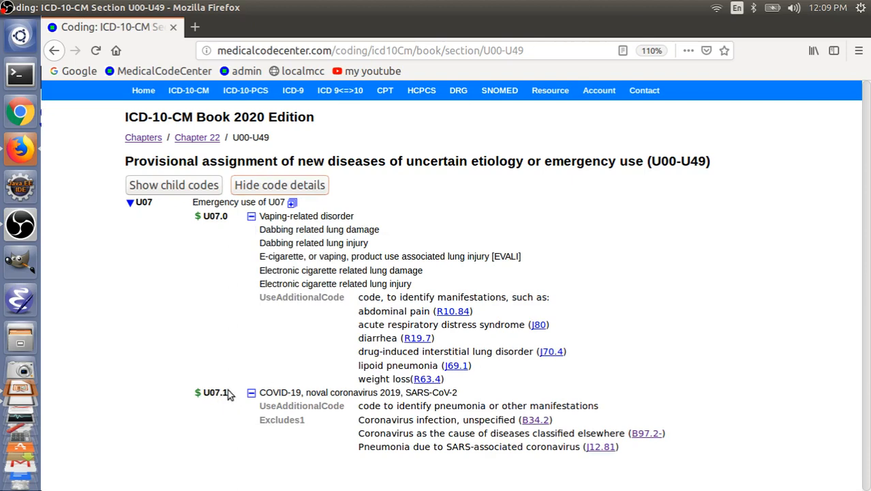
double_click(216, 392)
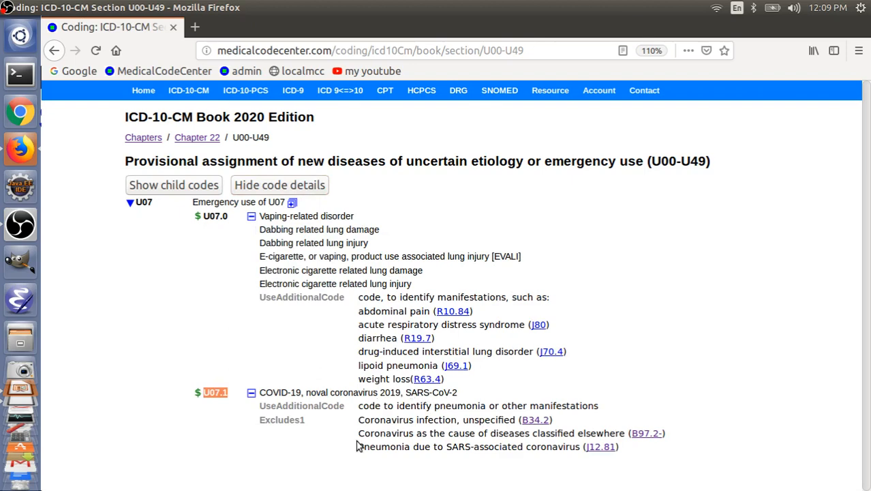
mouse_move(328, 428)
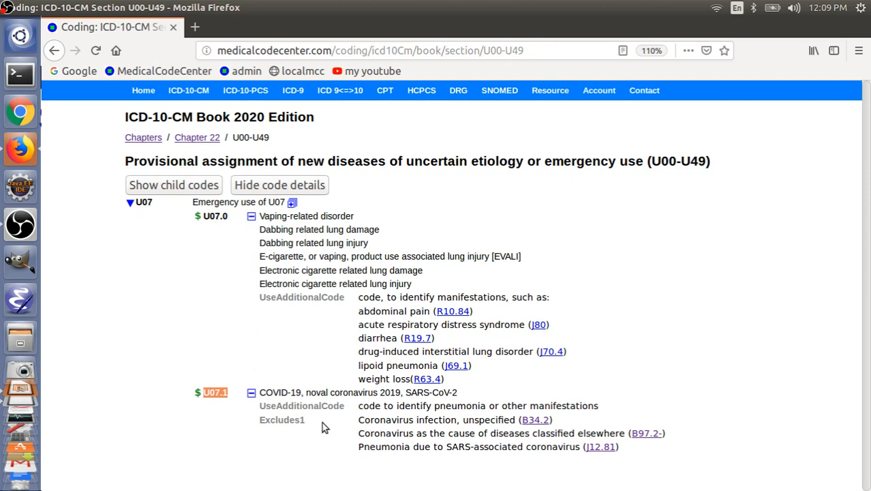
mouse_move(331, 403)
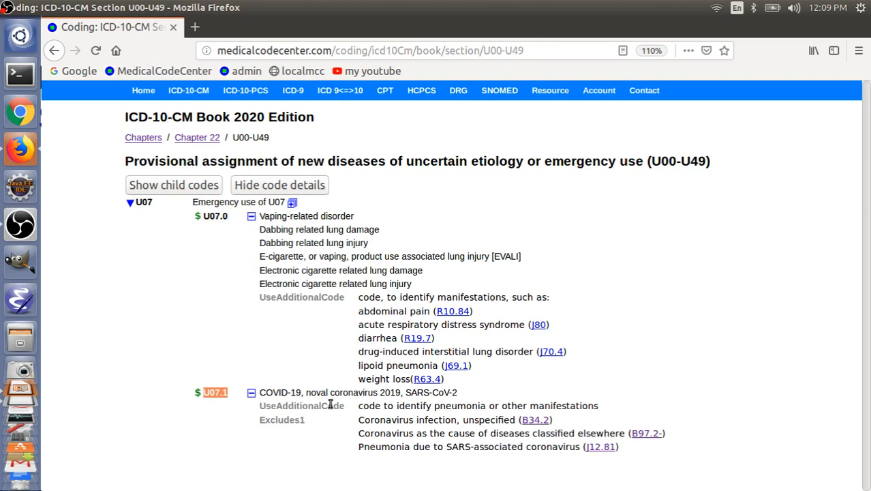
left_click(188, 90)
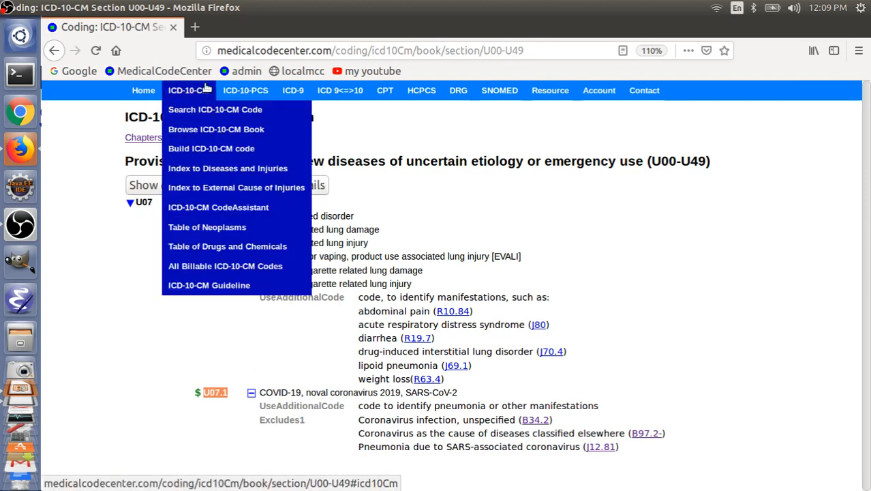
Search ICD-10-CM for 'covid' and expand U07.1's additional-code and excludes notes
left_click(215, 109)
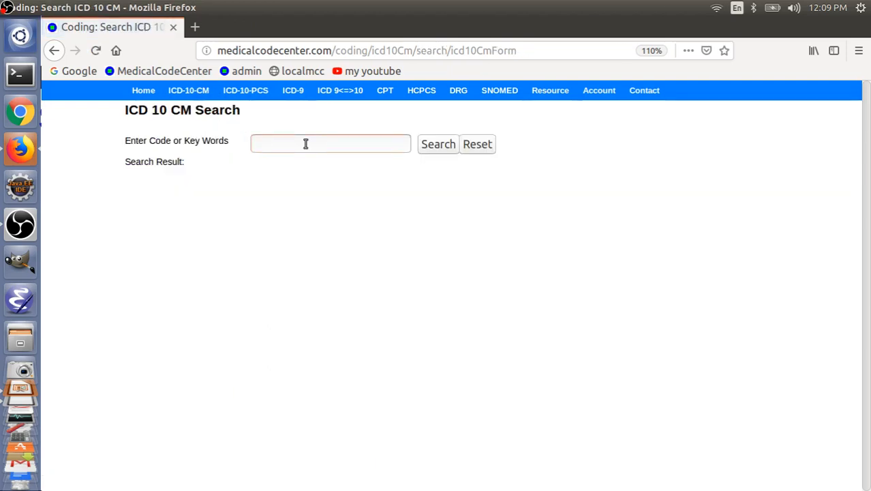
type("covid")
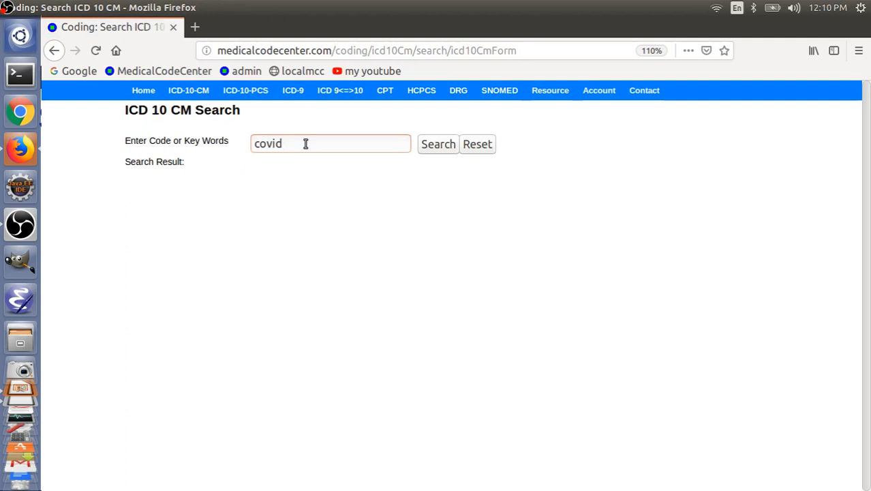
left_click(437, 144)
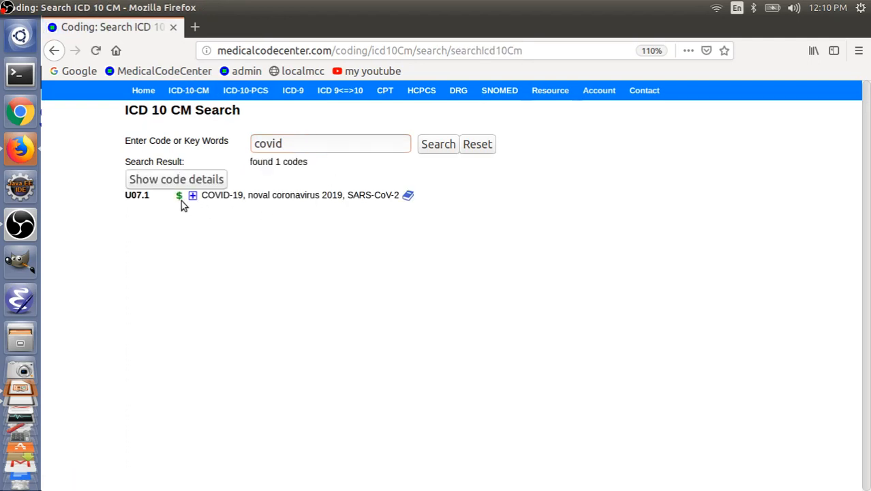
left_click(193, 195)
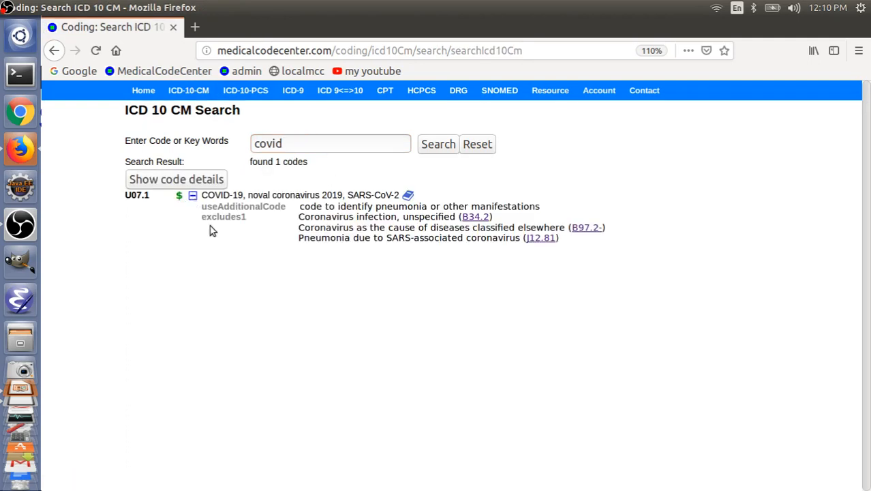
mouse_move(225, 228)
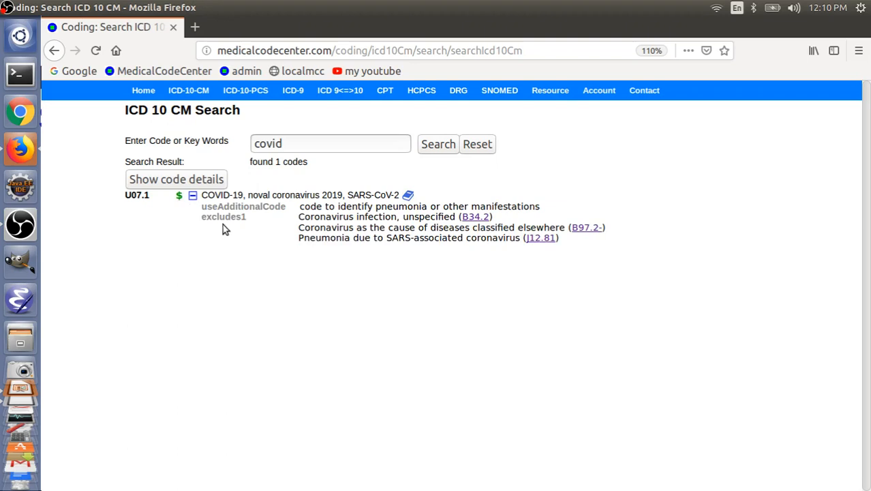
mouse_move(293, 220)
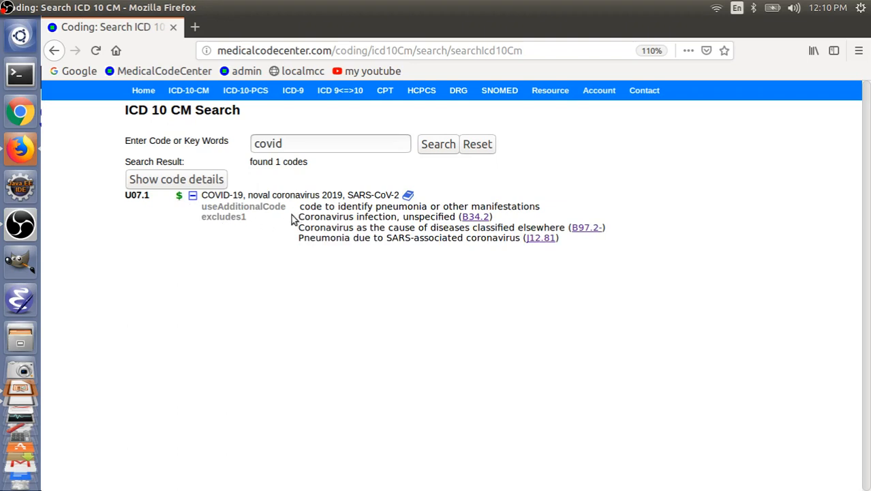
mouse_move(379, 217)
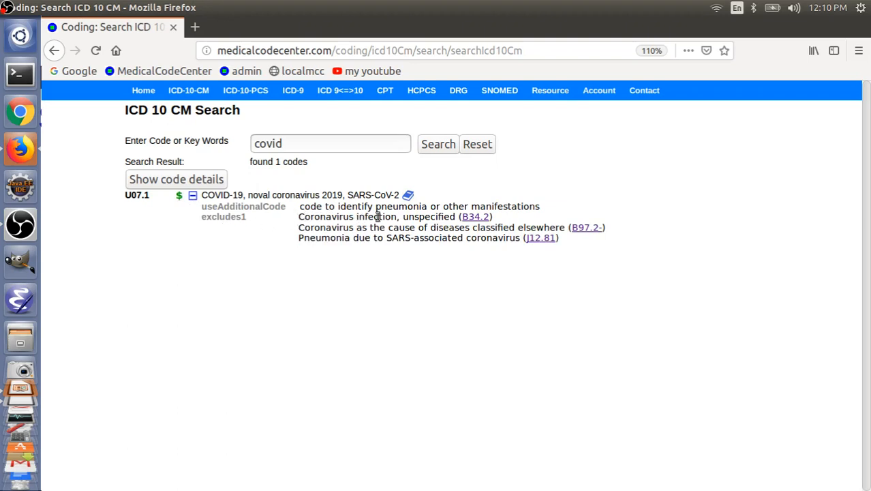
mouse_move(469, 216)
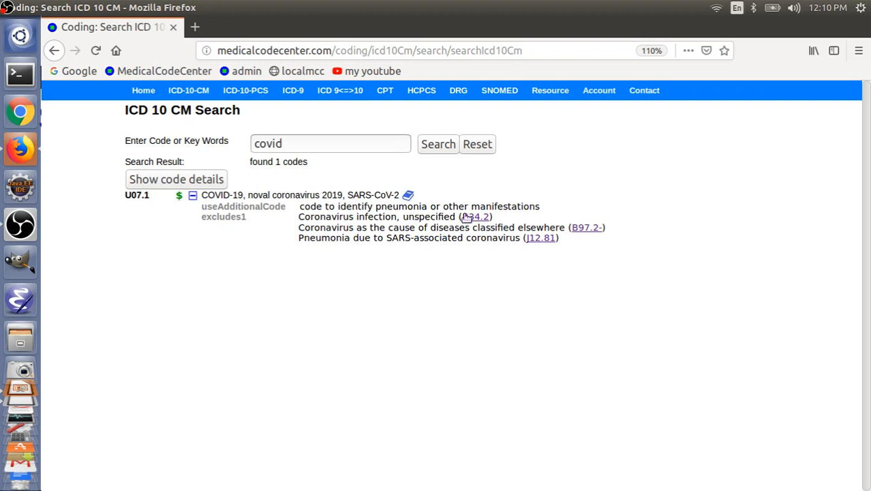
mouse_move(248, 242)
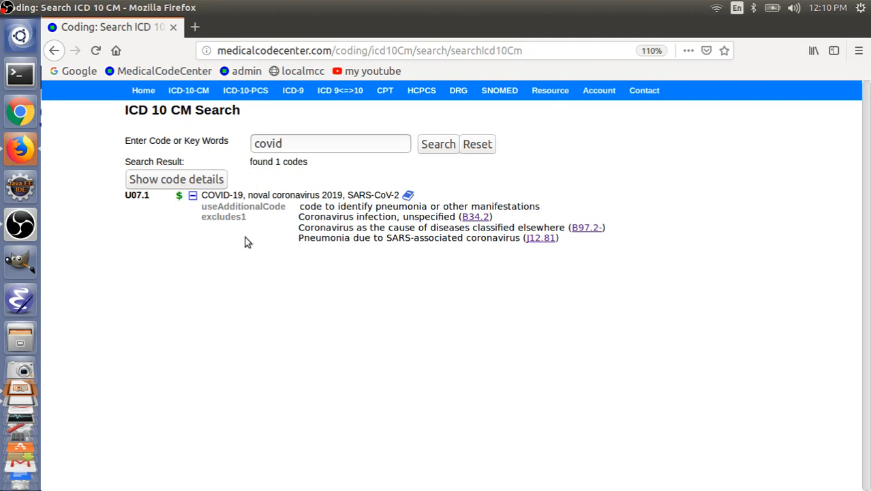
mouse_move(253, 231)
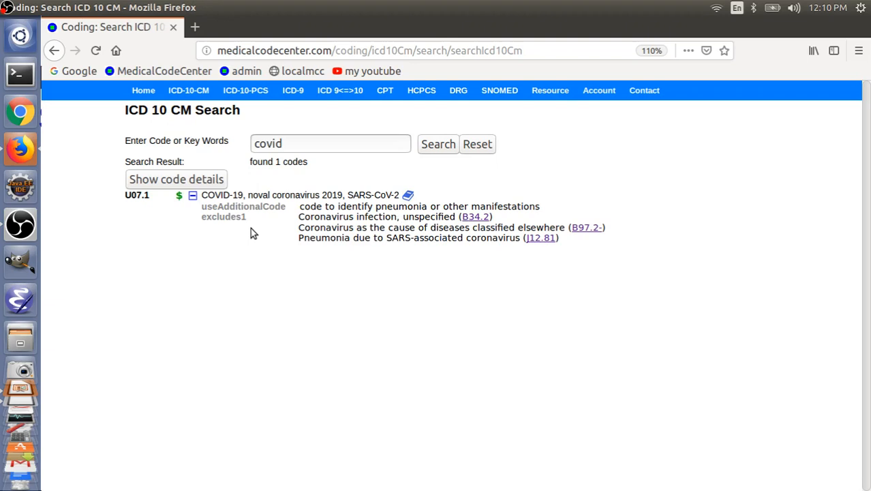
mouse_move(384, 225)
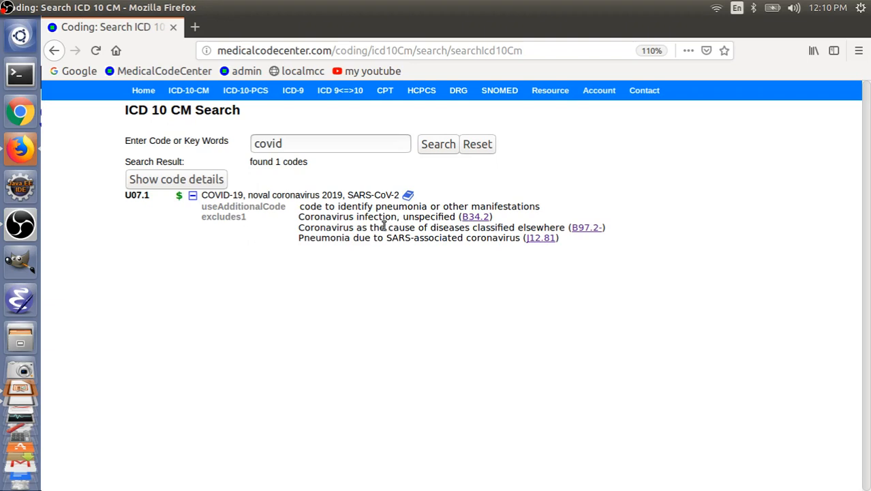
mouse_move(478, 225)
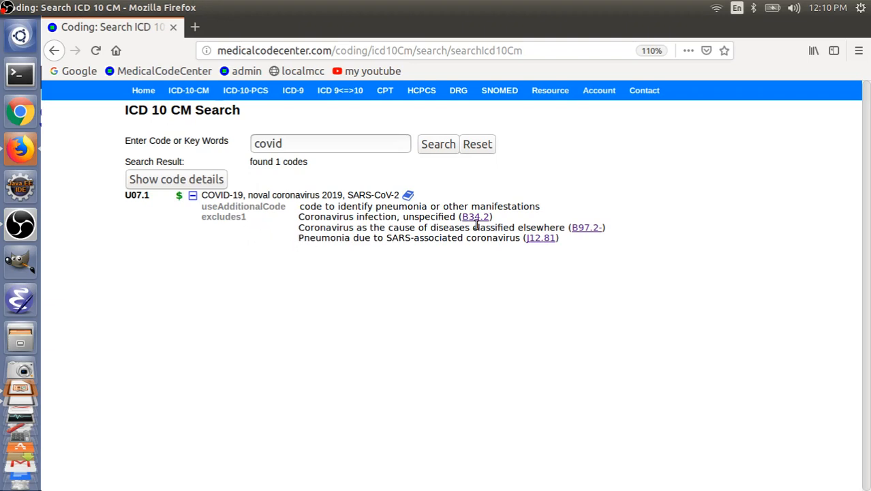
mouse_move(471, 217)
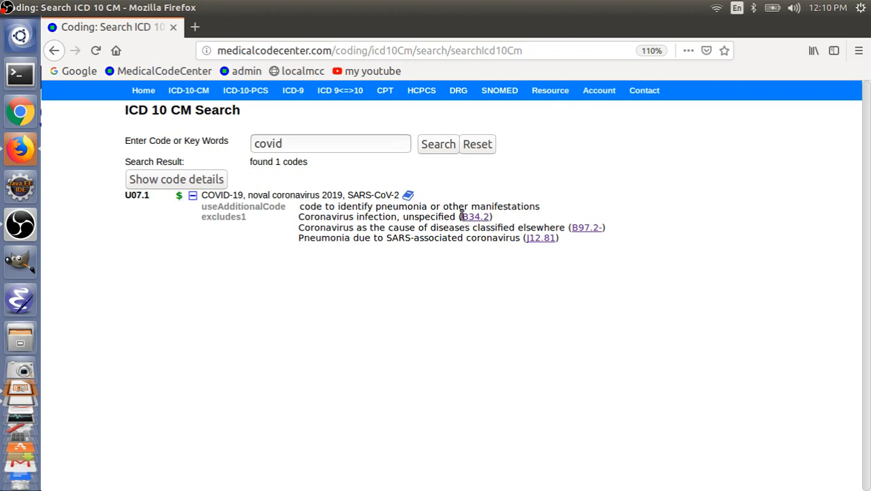
mouse_move(456, 228)
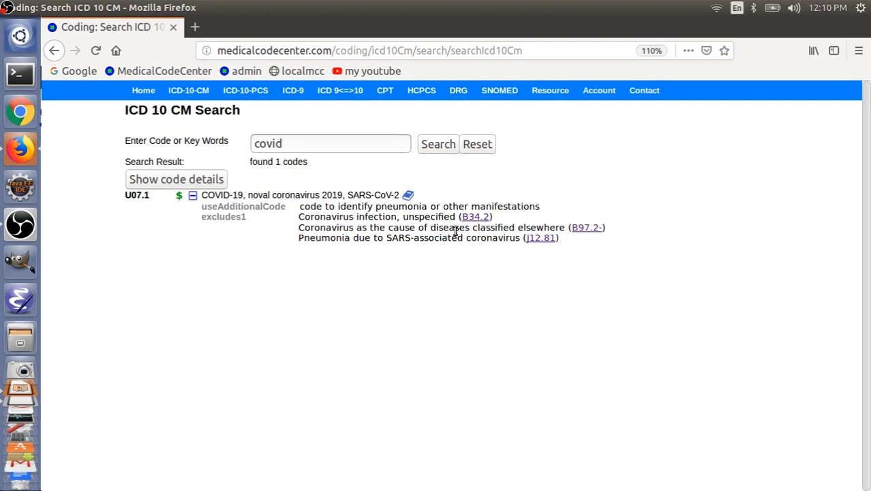
mouse_move(140, 197)
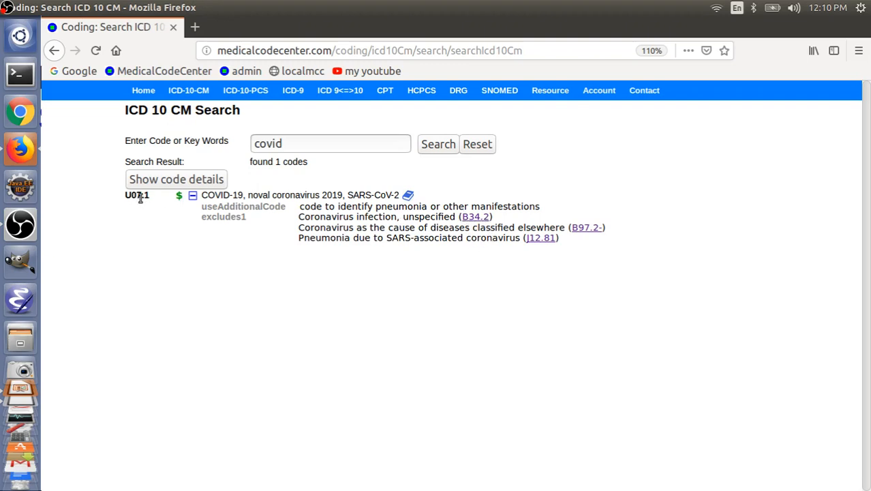
mouse_move(476, 230)
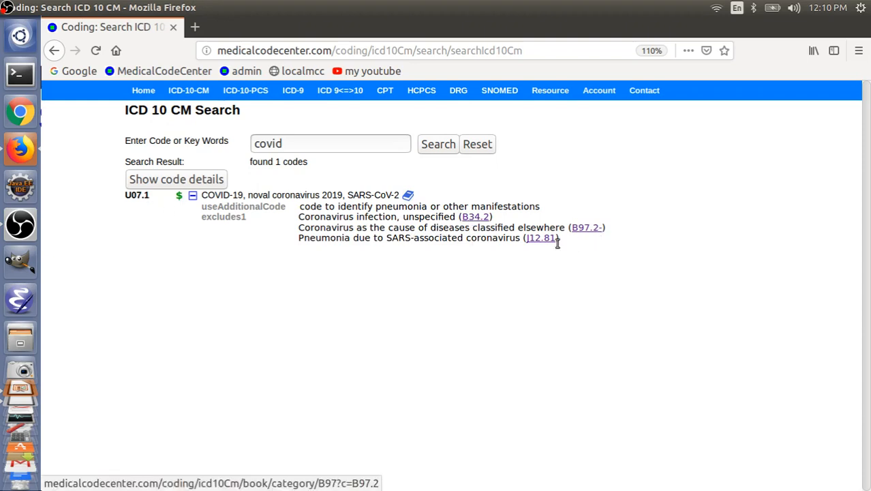
mouse_move(287, 180)
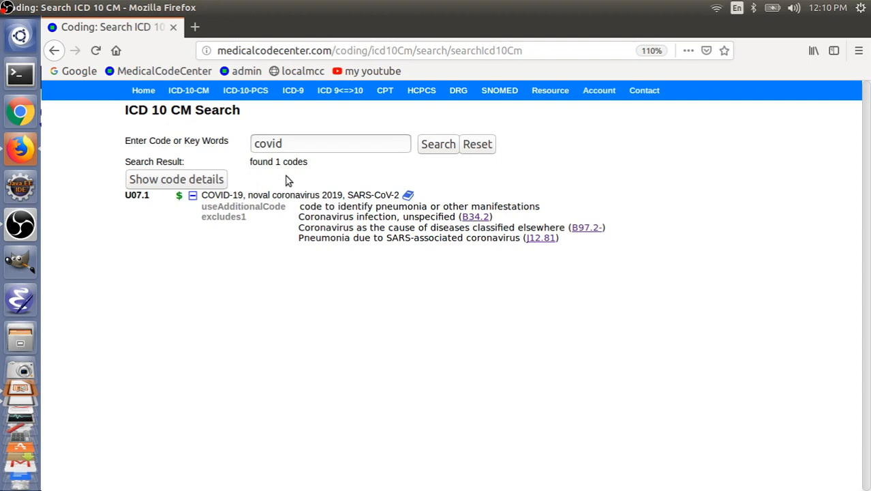
triple_click(331, 144)
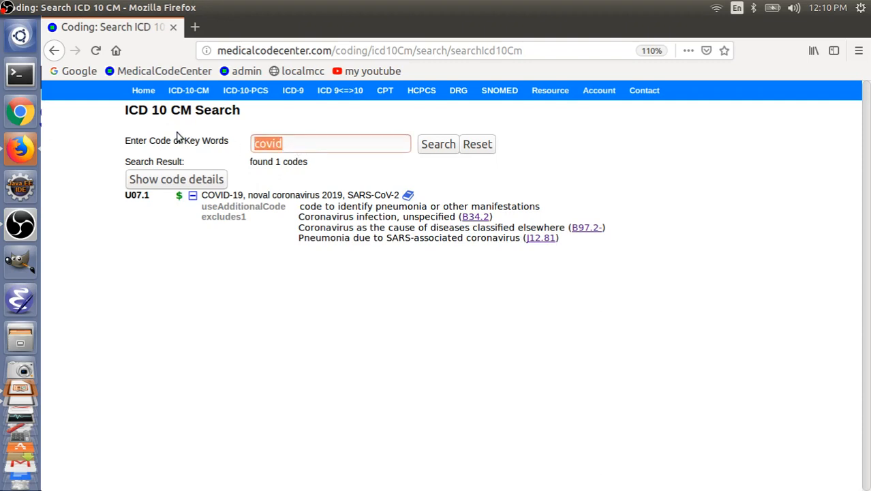
Search ICD-10-CM for 'coronavirus', listing six codes from B34.2 through U07.1
type("conv")
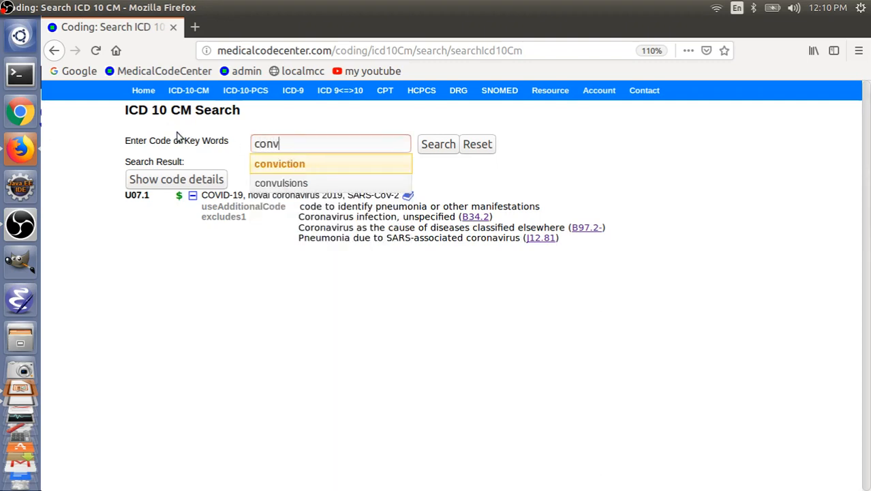
key("BackSpace")
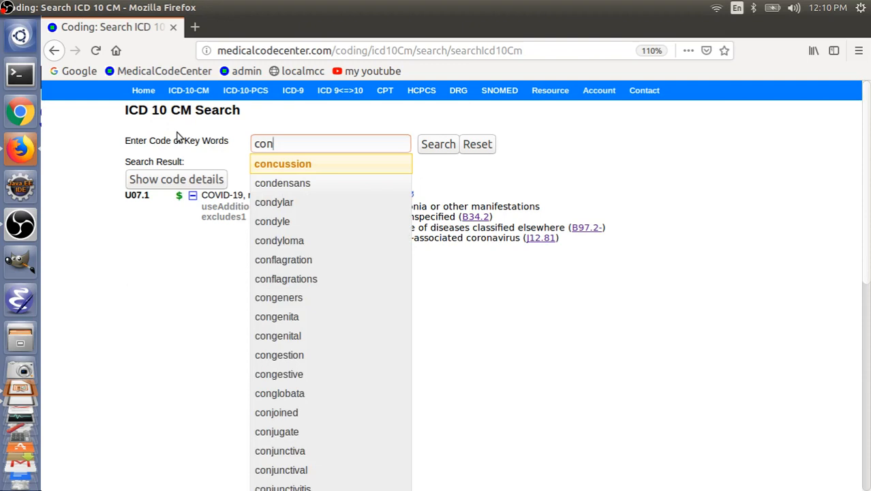
type("oronaviru")
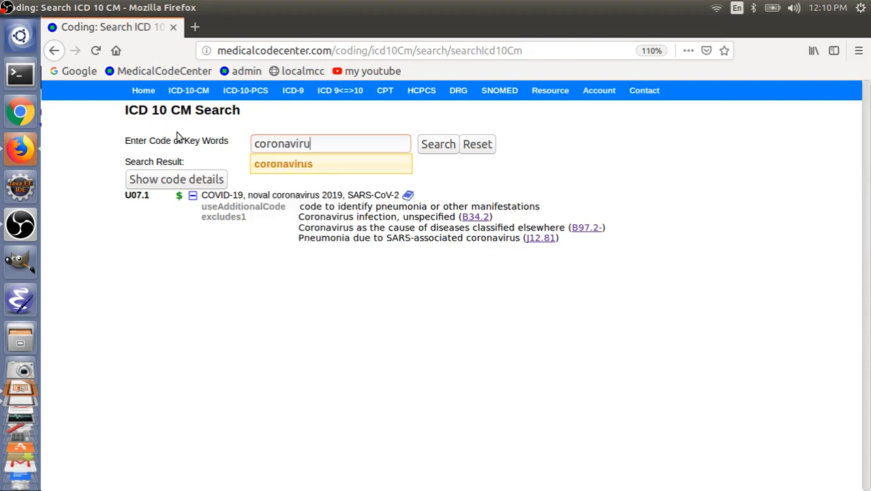
left_click(438, 144)
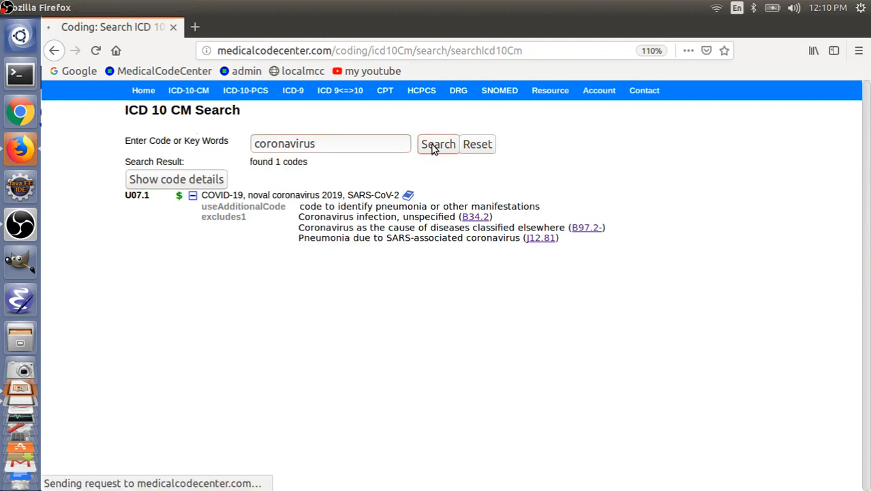
left_click(438, 144)
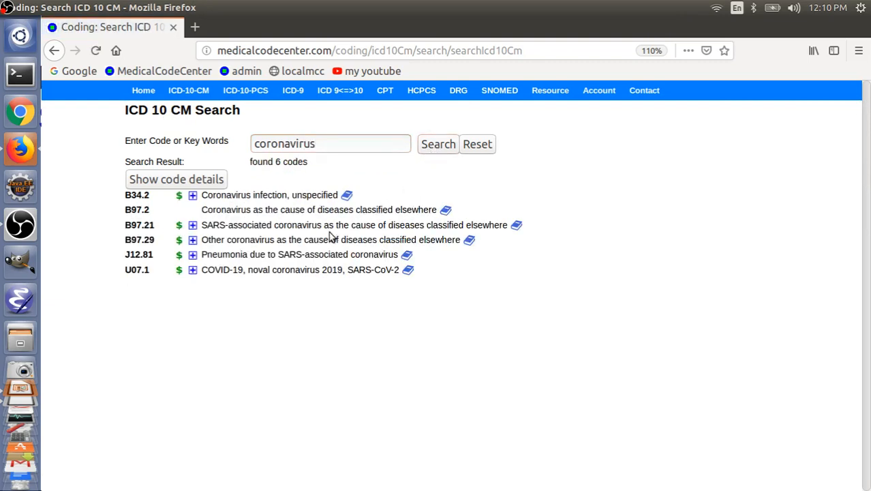
mouse_move(191, 290)
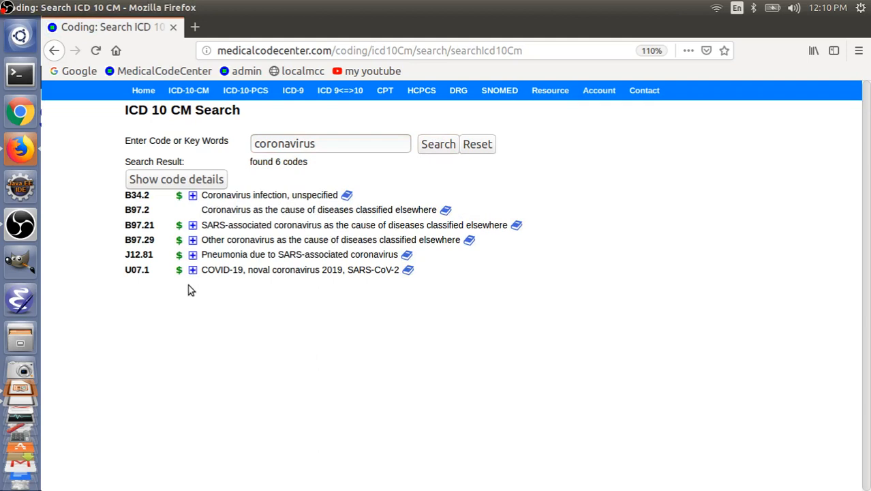
mouse_move(175, 280)
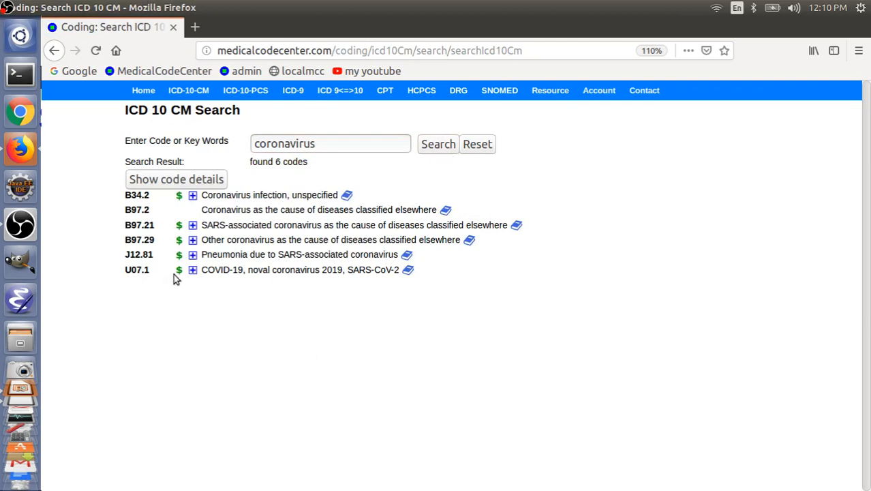
mouse_move(187, 260)
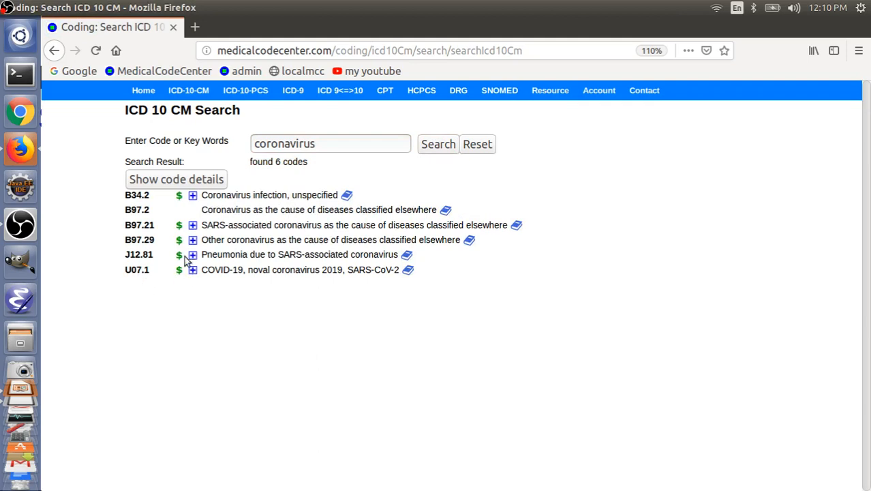
mouse_move(198, 242)
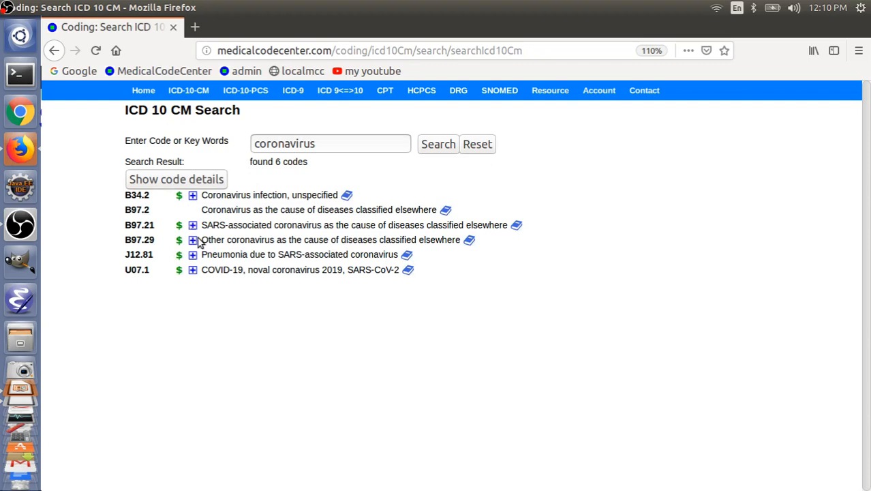
mouse_move(175, 255)
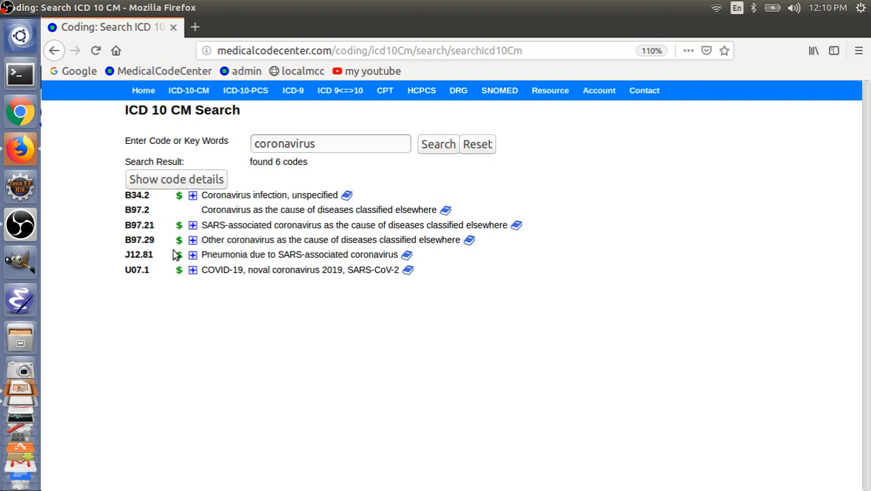
mouse_move(161, 270)
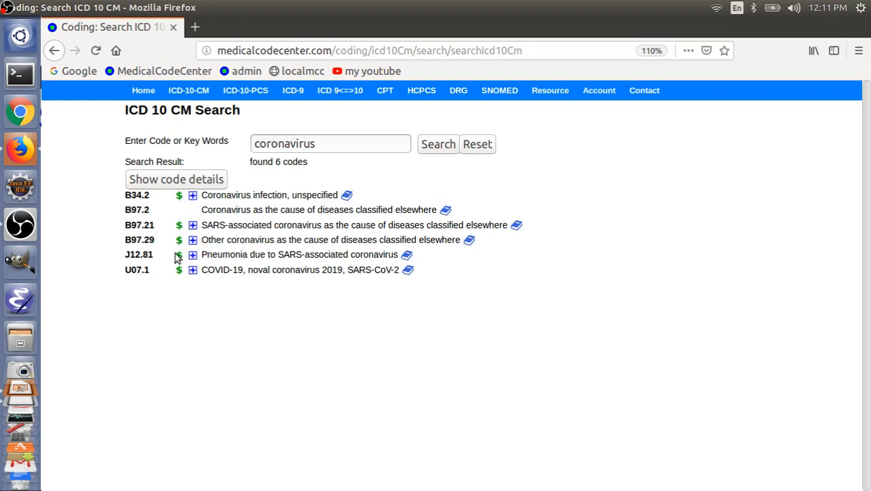
mouse_move(174, 263)
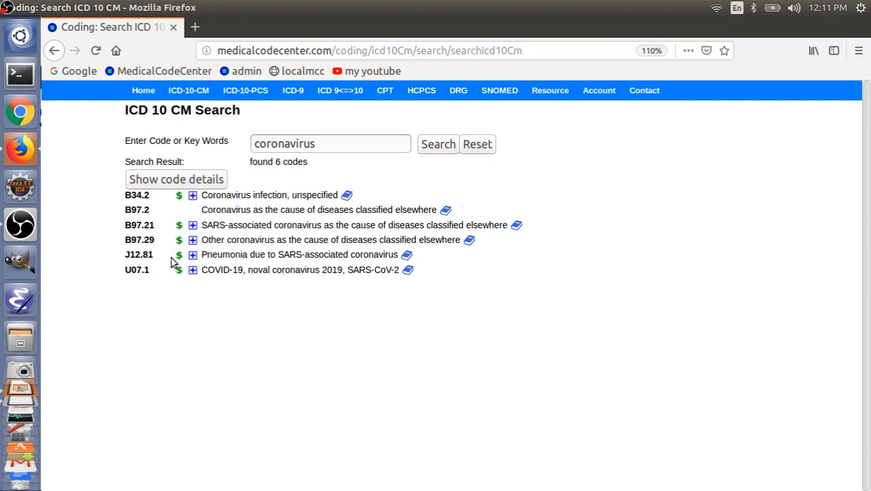
mouse_move(193, 283)
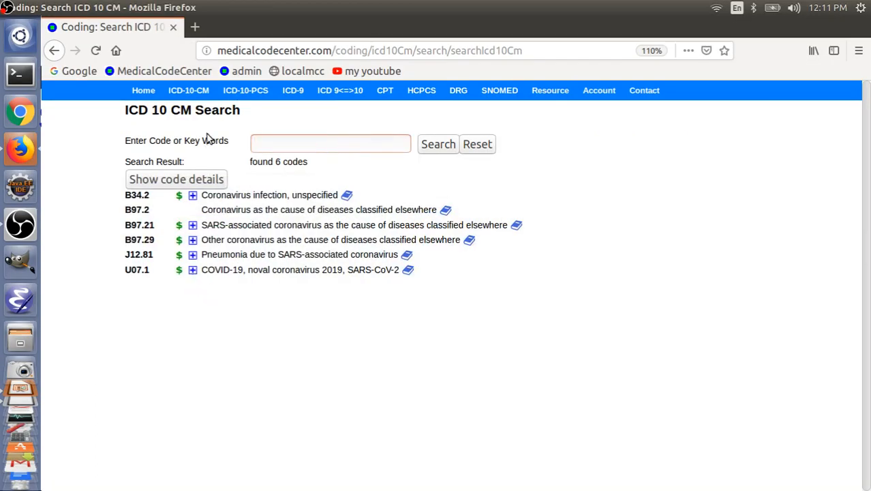
Search 'cough' to list 17 codes and expand R05 Cough's excludes notes
type("cough")
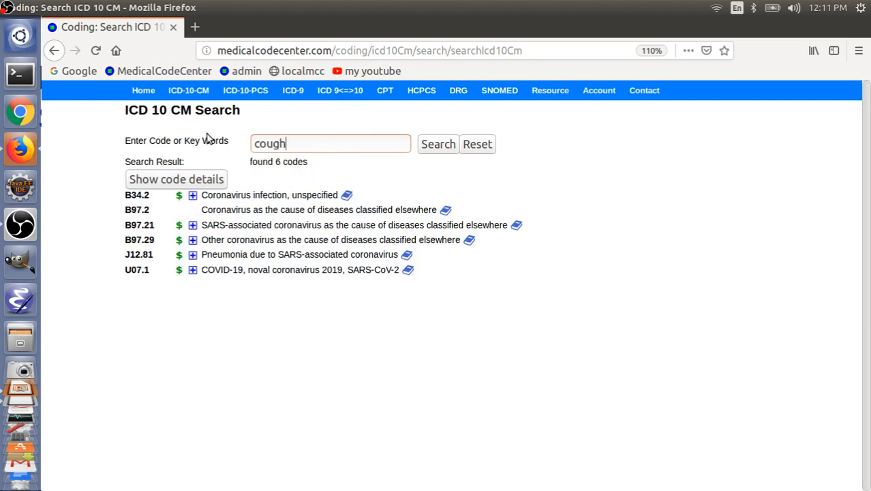
left_click(438, 144)
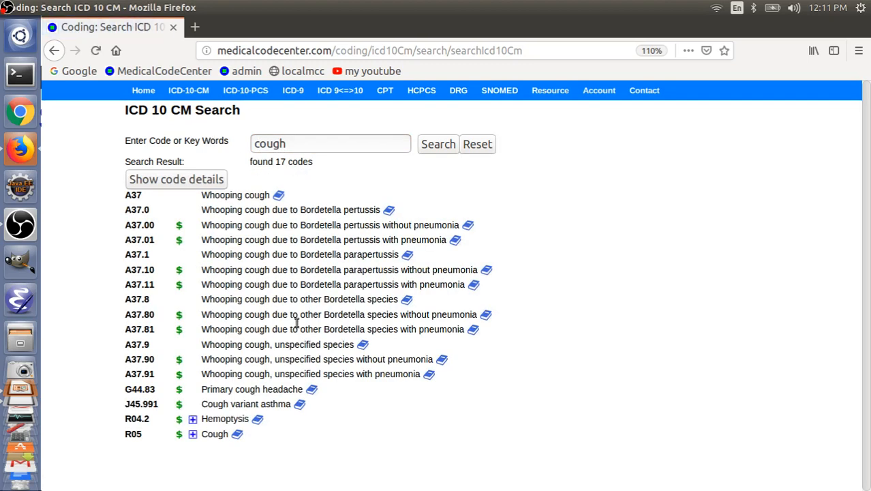
mouse_move(148, 441)
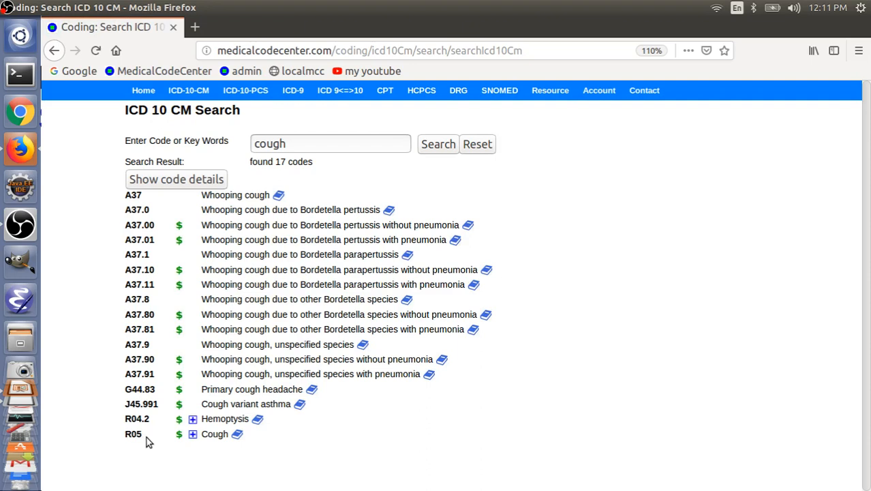
left_click(193, 434)
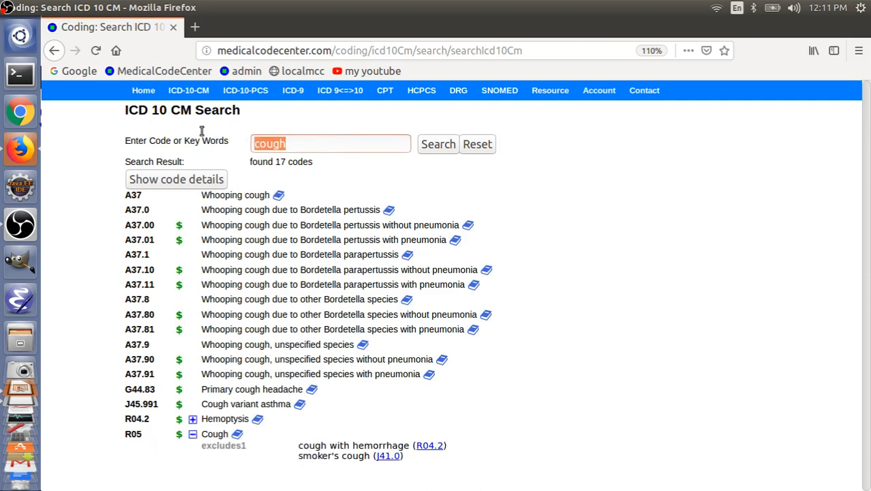
mouse_move(208, 133)
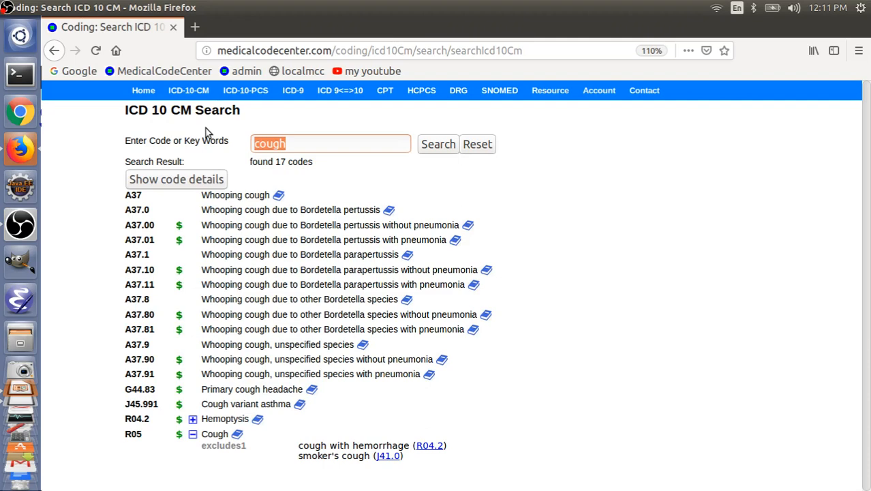
type("s")
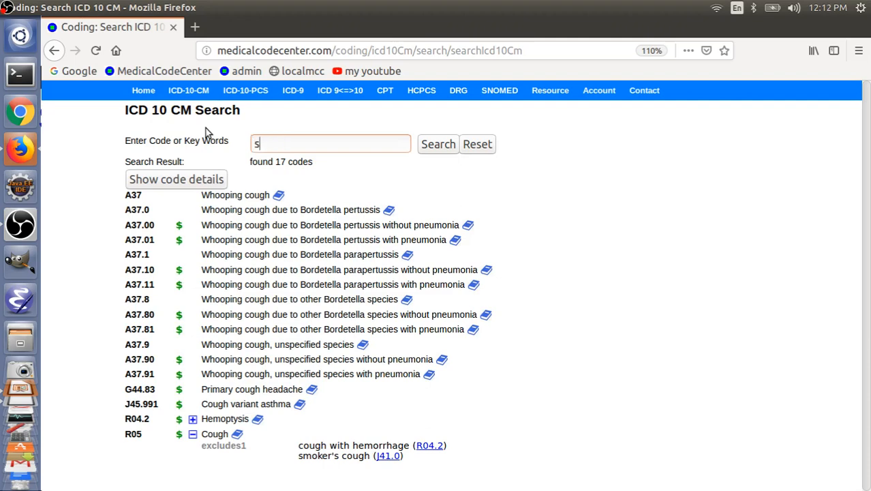
Look up the acronym 'sob' and pick shortness of breath, giving R06.02
type("ob")
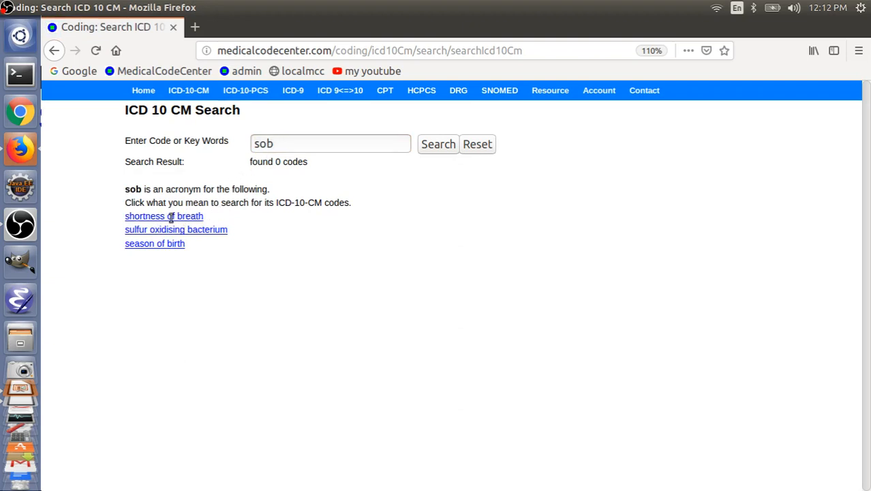
mouse_move(156, 232)
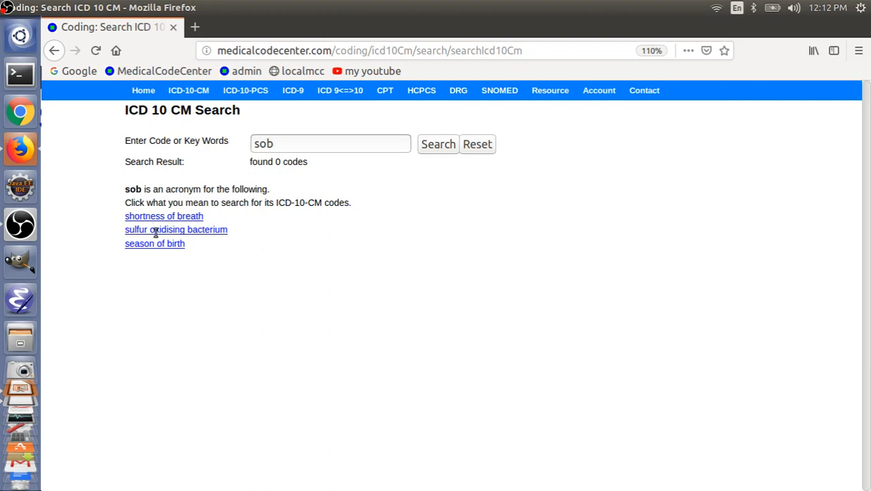
mouse_move(169, 216)
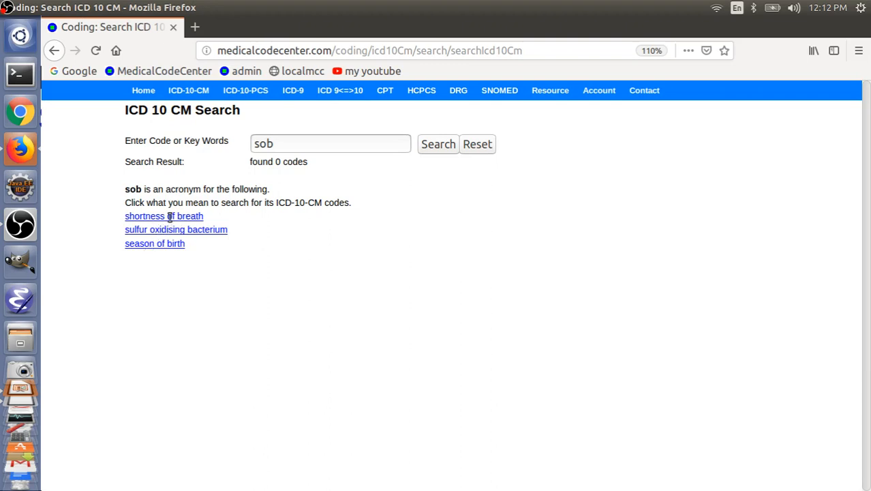
left_click(164, 216)
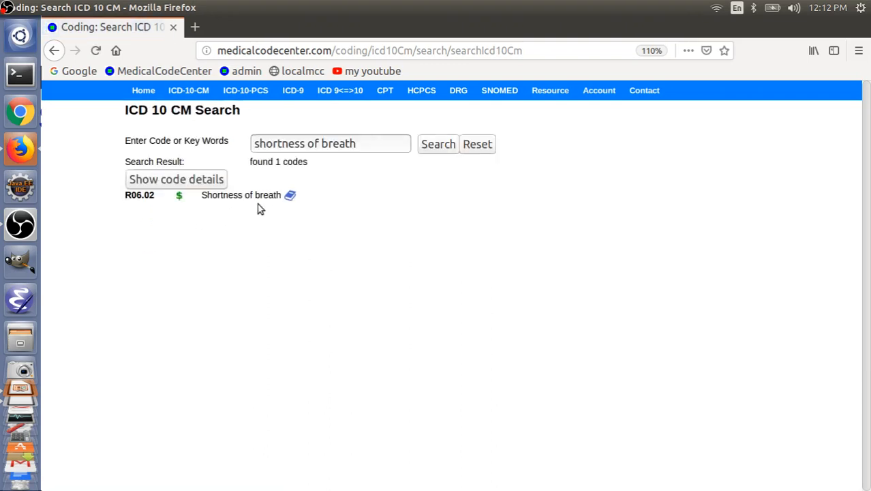
mouse_move(206, 213)
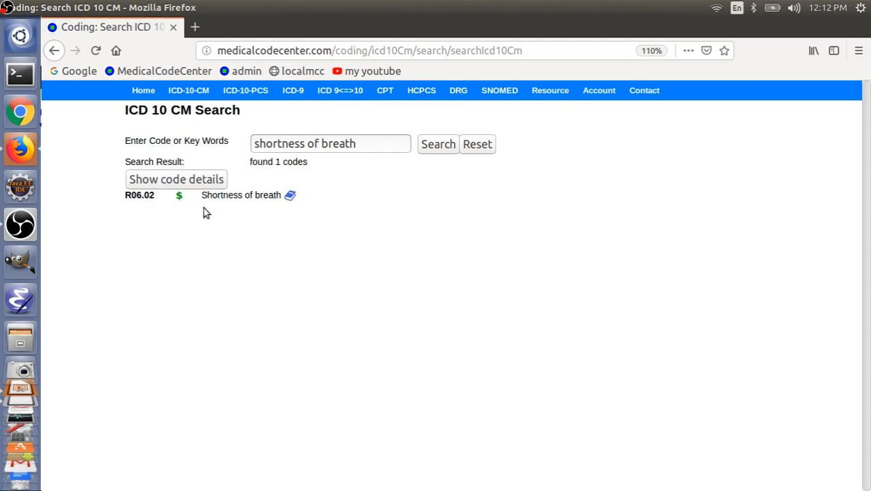
mouse_move(150, 206)
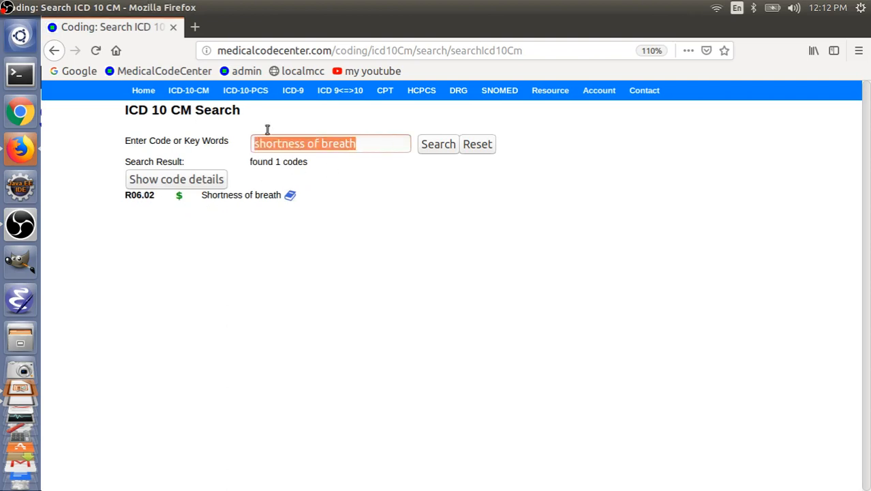
mouse_move(168, 127)
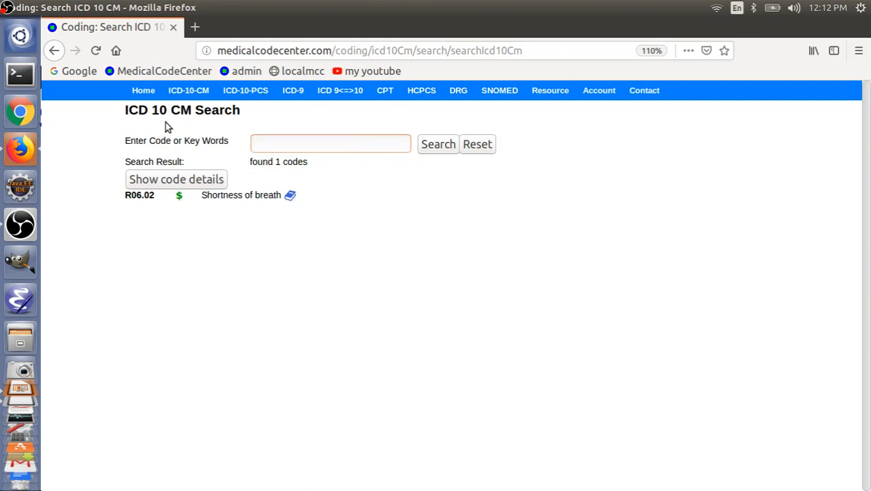
Look up R50.9 and expand its inclusion terms like Fever NOS and Pyrexia NOS
type("R")
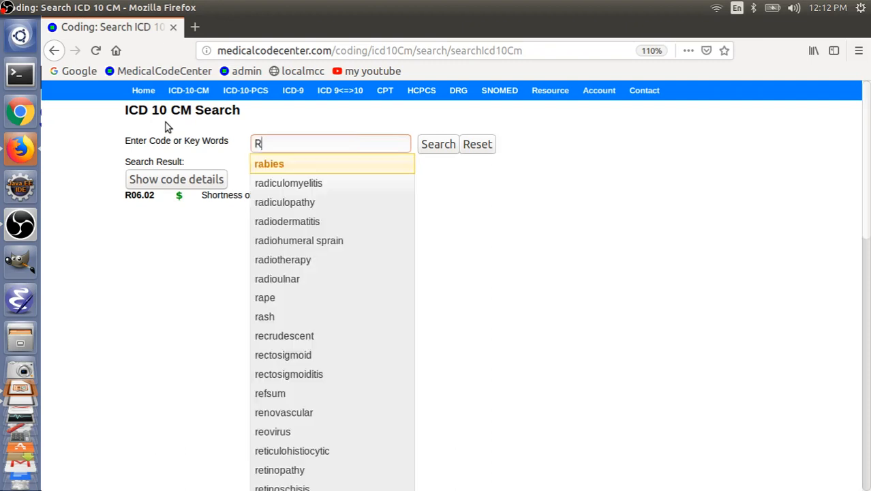
type("50.9")
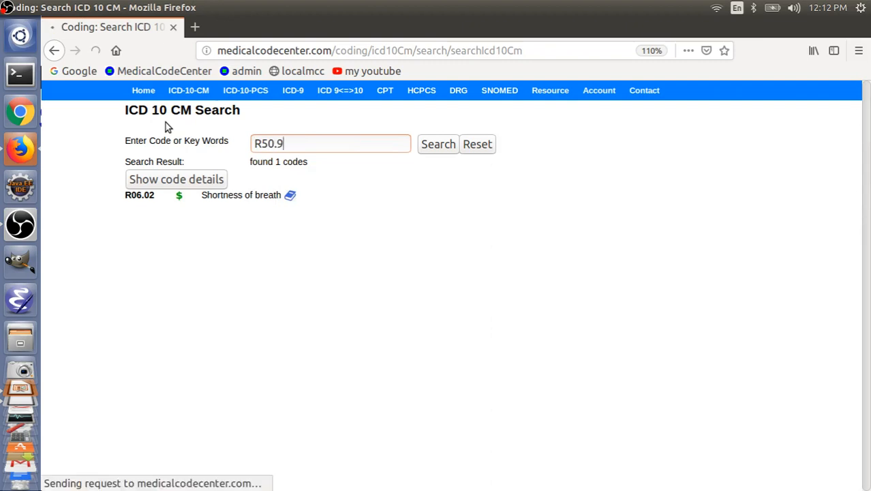
left_click(438, 143)
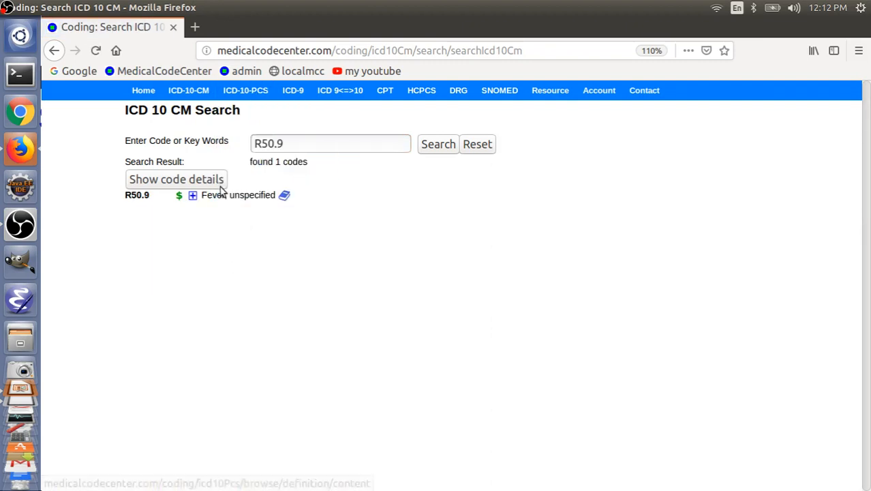
left_click(193, 195)
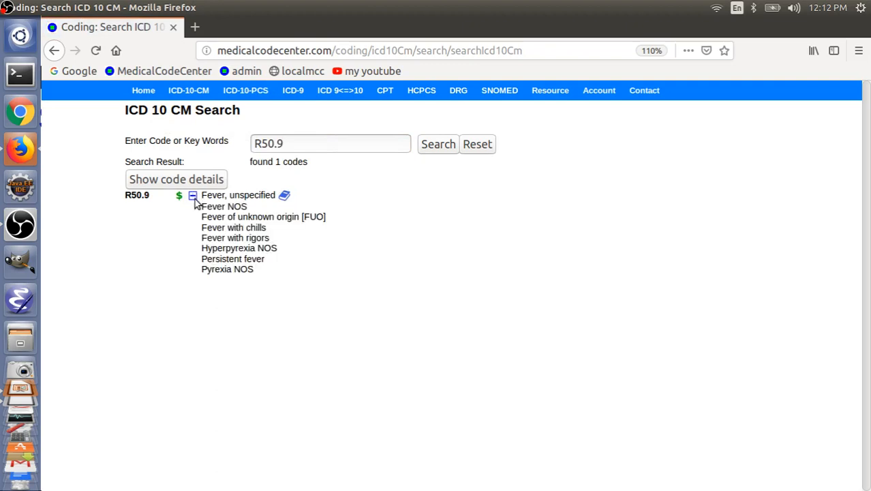
mouse_move(192, 204)
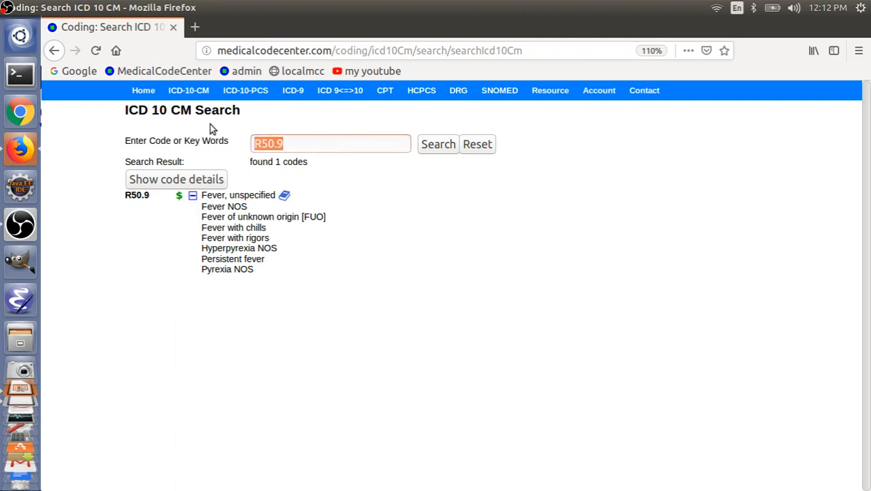
Look up Z20.828 and view it within the ICD-10-CM book's Z20 category
type("Z")
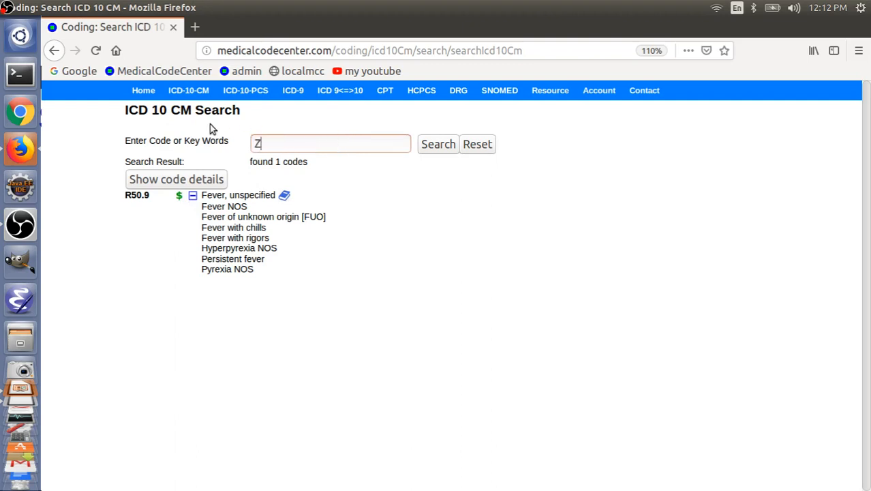
type("20.828")
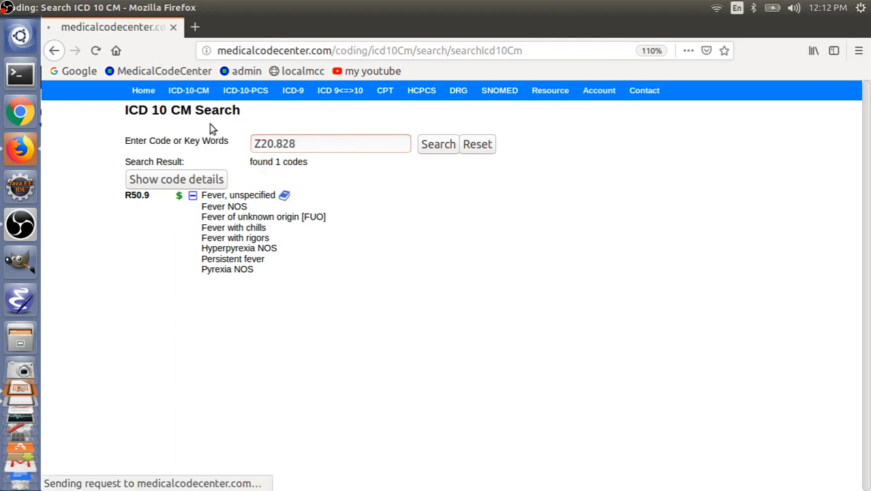
left_click(438, 144)
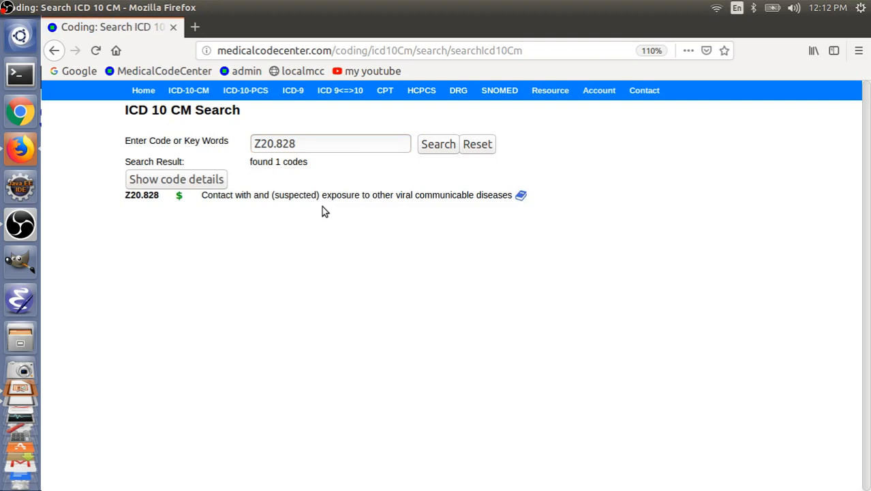
mouse_move(340, 209)
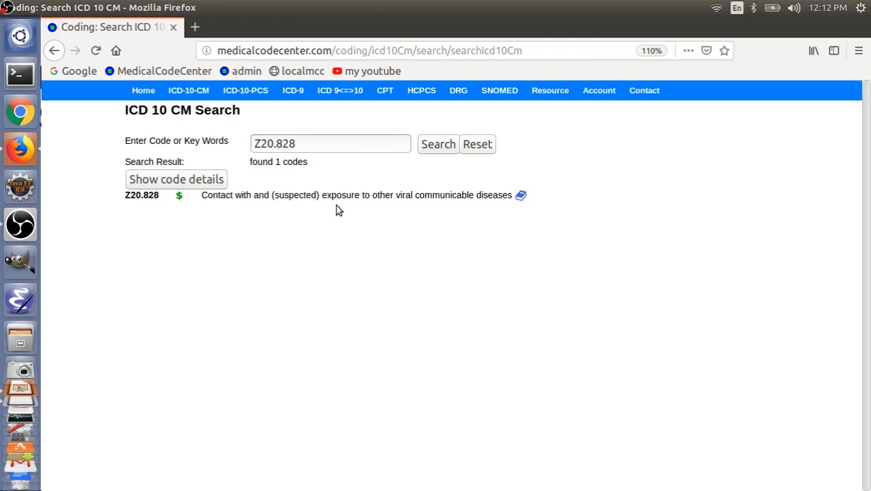
mouse_move(429, 239)
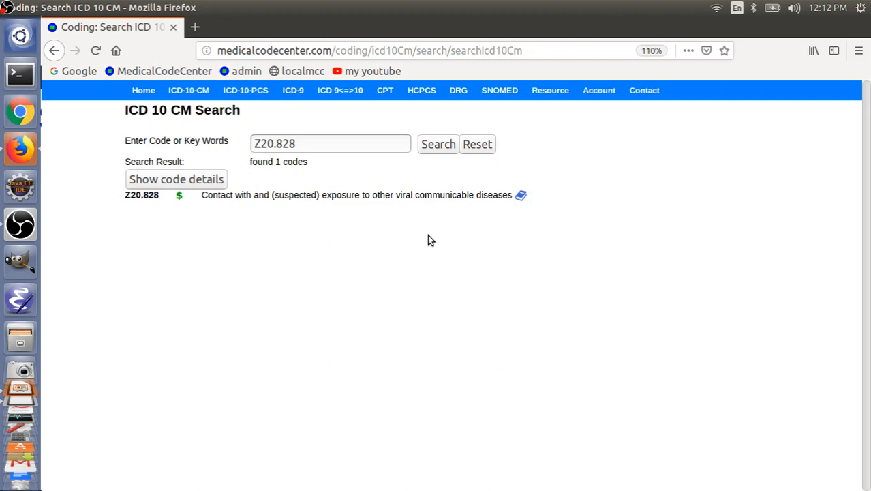
mouse_move(521, 198)
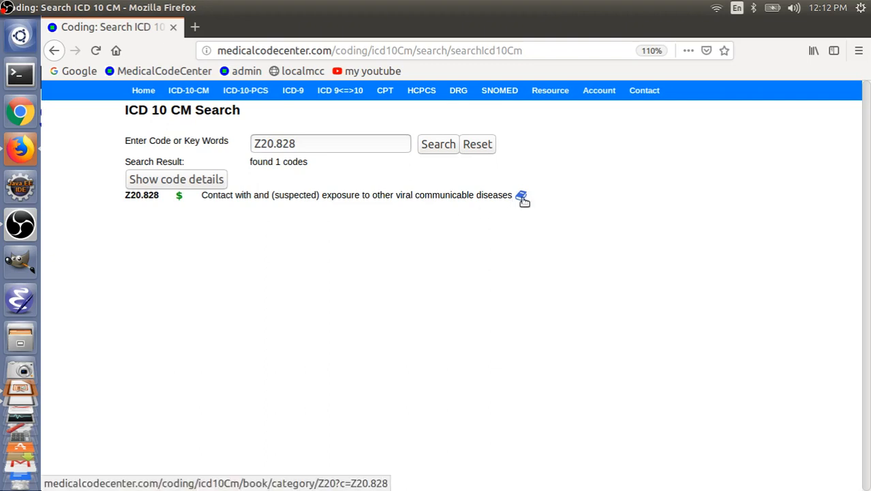
left_click(522, 198)
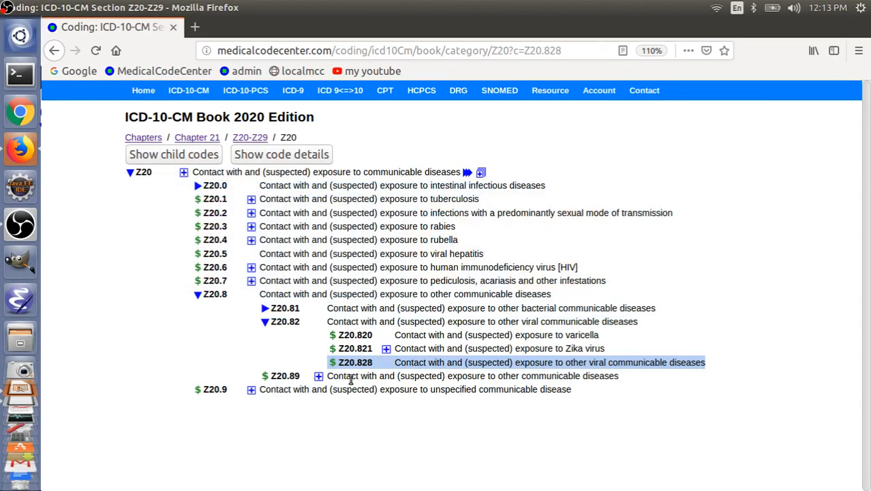
left_click(246, 90)
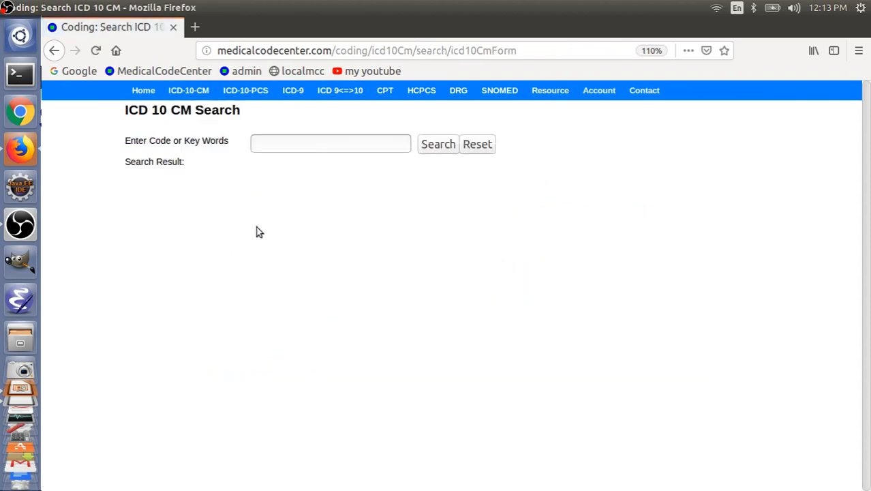
Search code Z03.818 and view it under Z03.81 in the Z03 book category
left_click(331, 143)
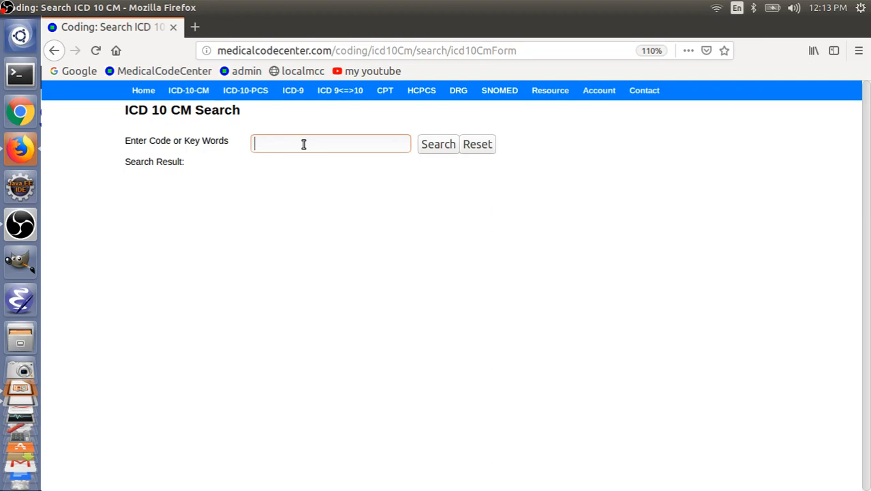
type("Z03")
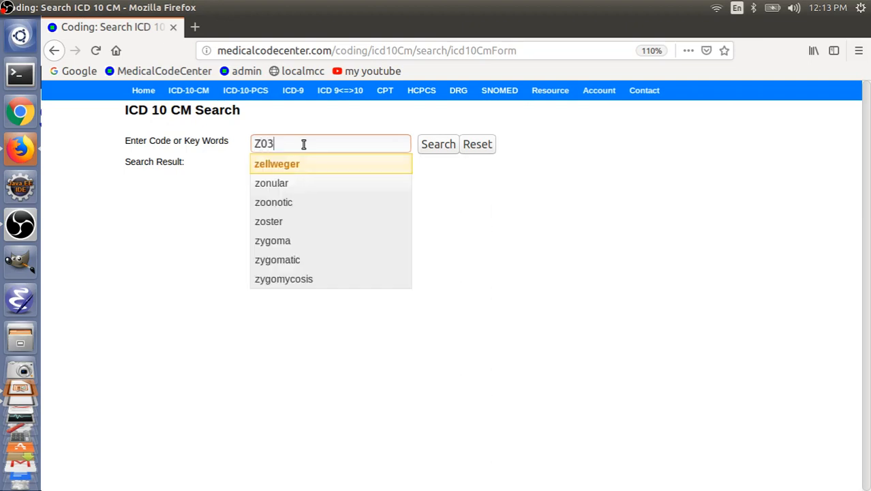
type(".")
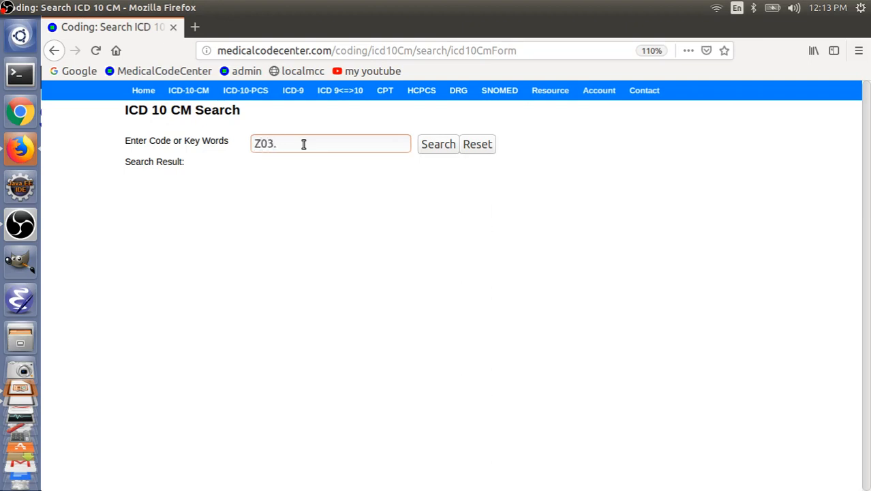
left_click(438, 144)
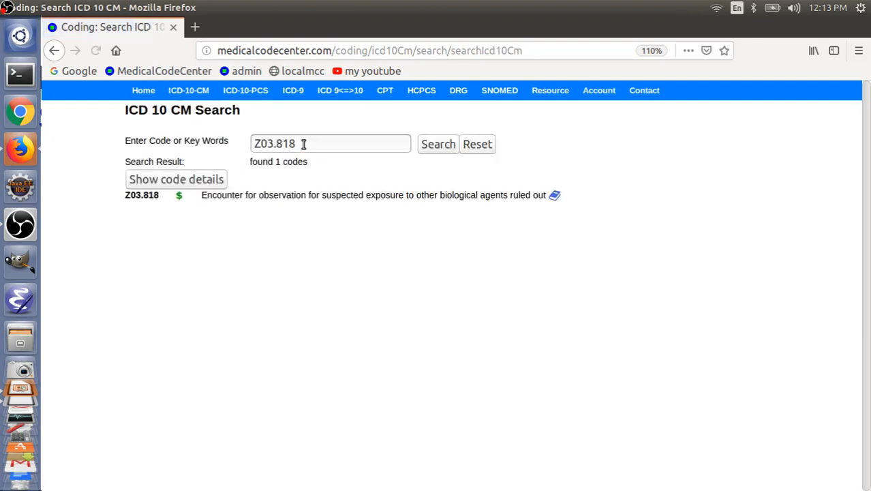
mouse_move(291, 207)
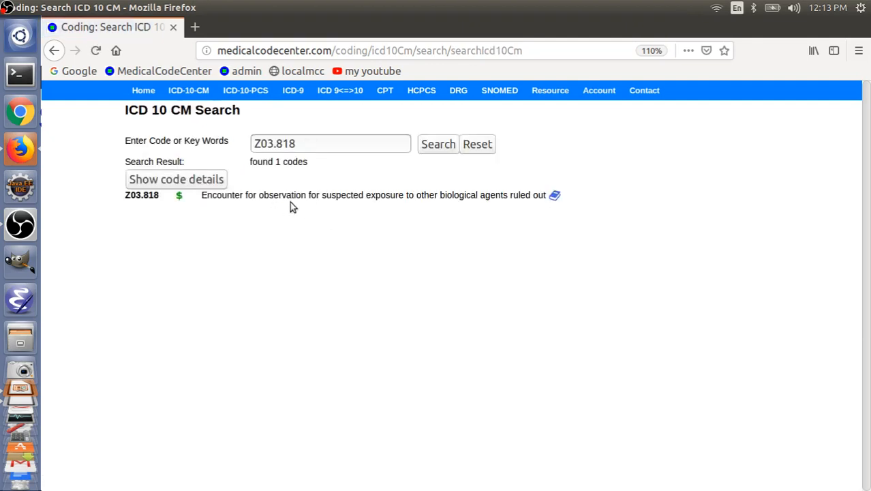
mouse_move(392, 206)
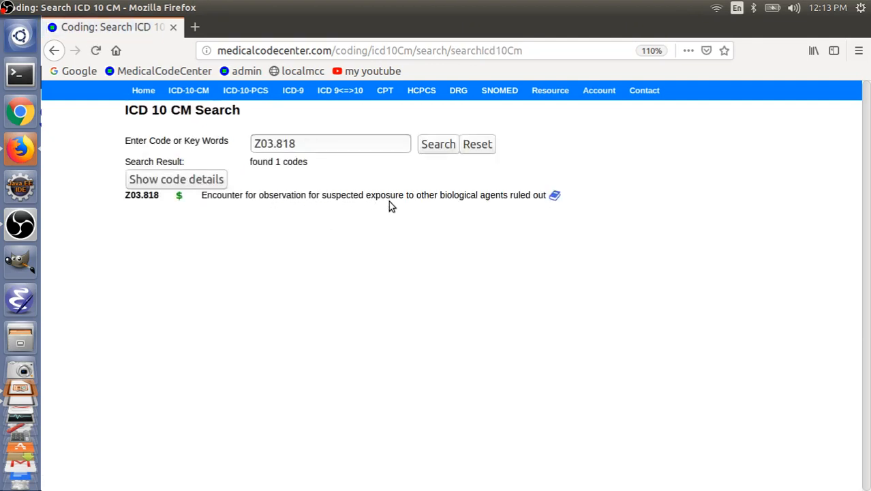
mouse_move(504, 205)
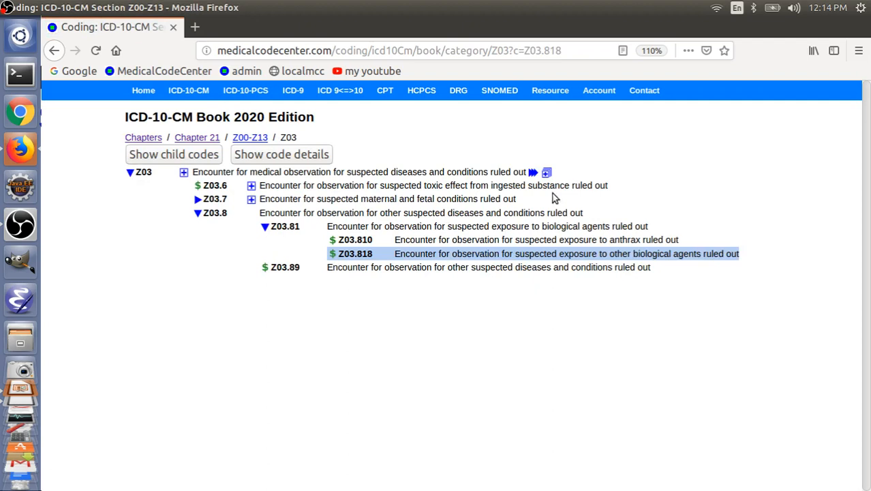
mouse_move(405, 270)
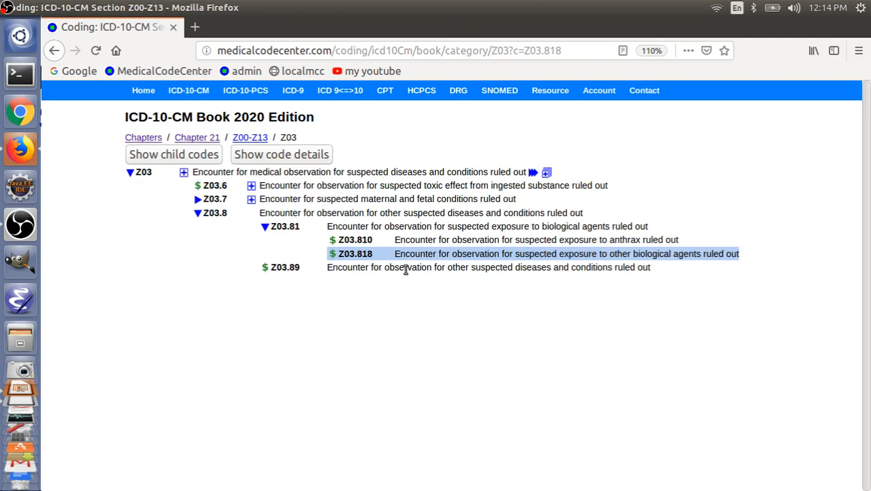
left_click(188, 90)
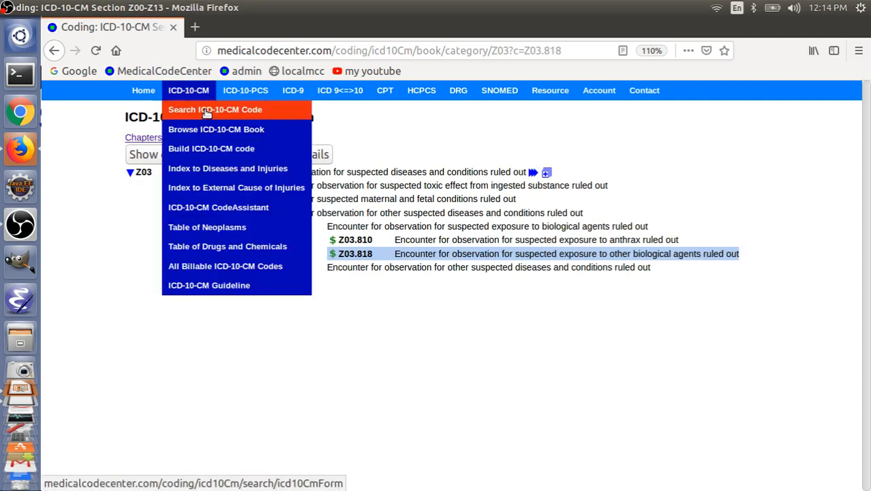
Look up Z11.59 in the Z11 book category and expand it to show nonPrimary Yes
left_click(215, 109)
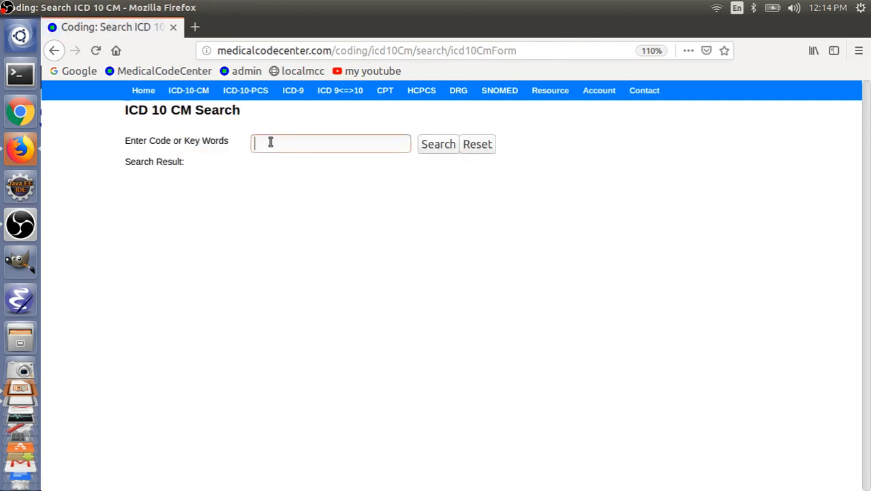
type("Z1")
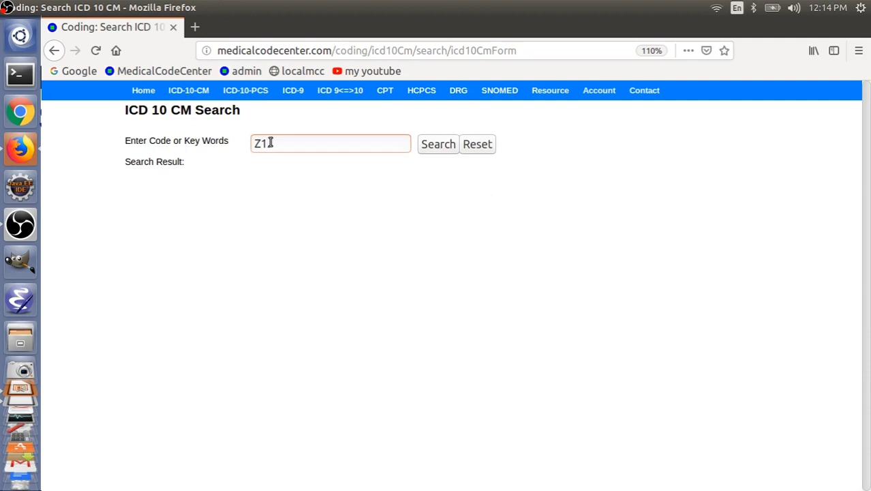
type("1.")
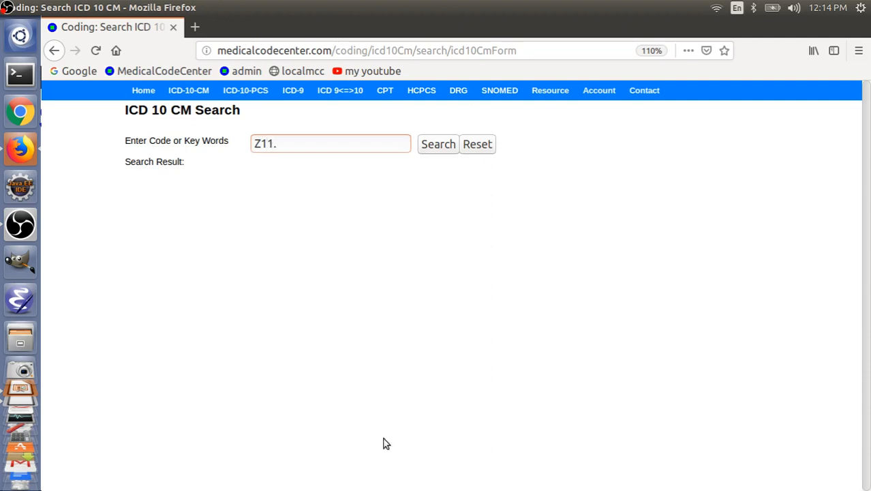
type("59")
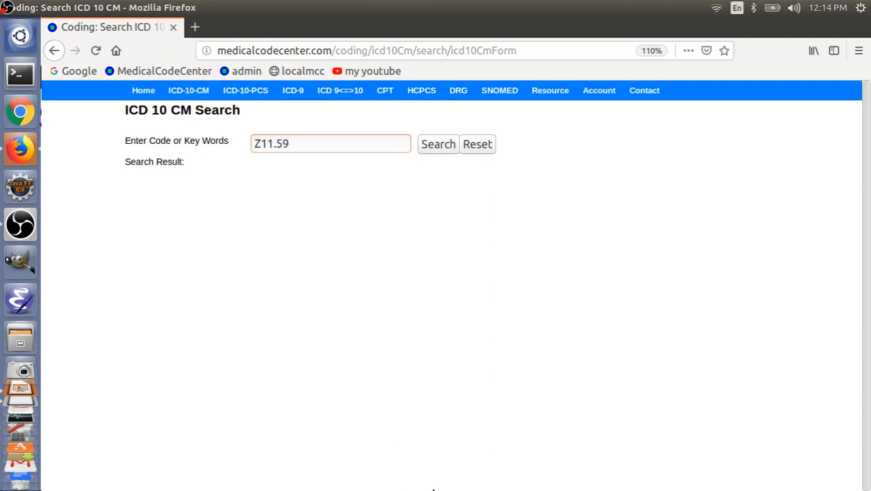
left_click(438, 144)
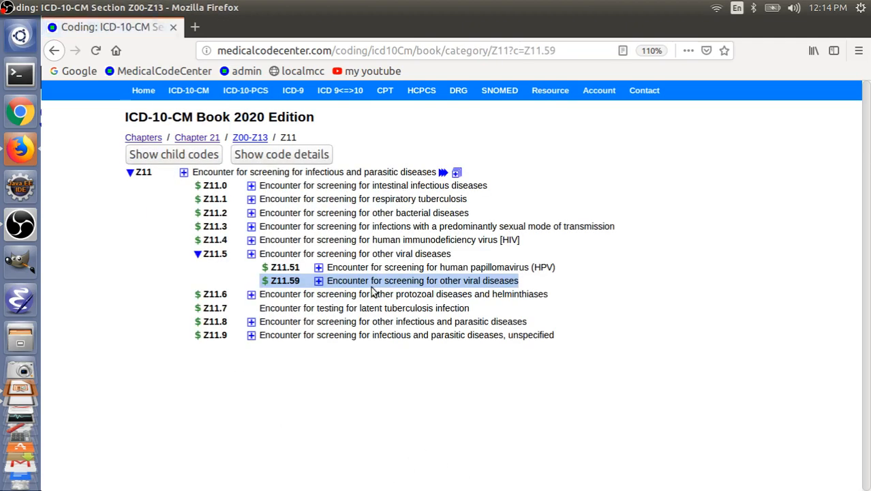
mouse_move(459, 293)
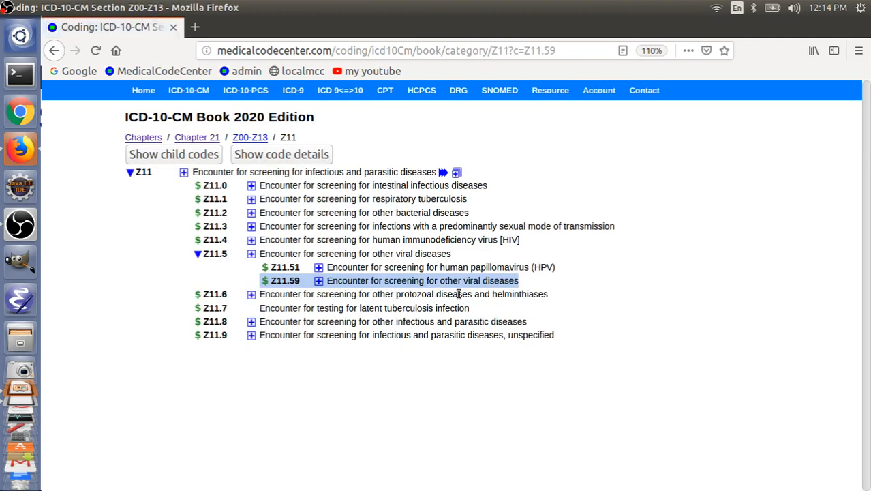
mouse_move(318, 291)
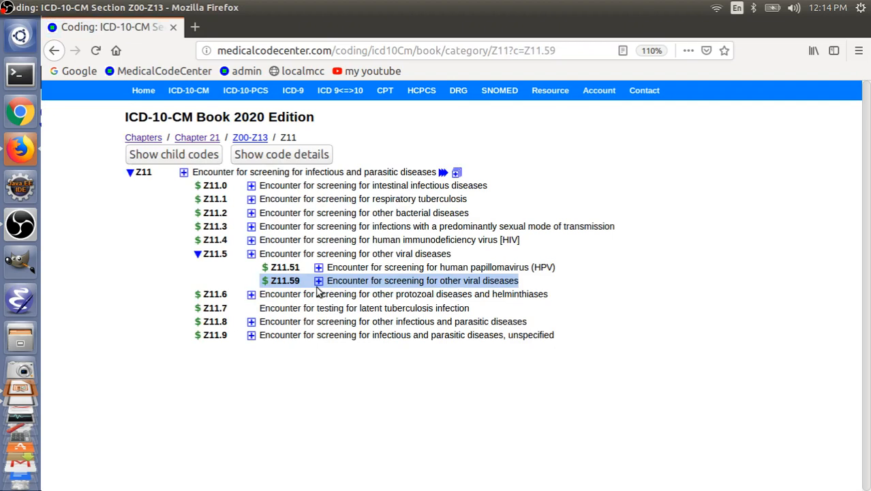
left_click(318, 280)
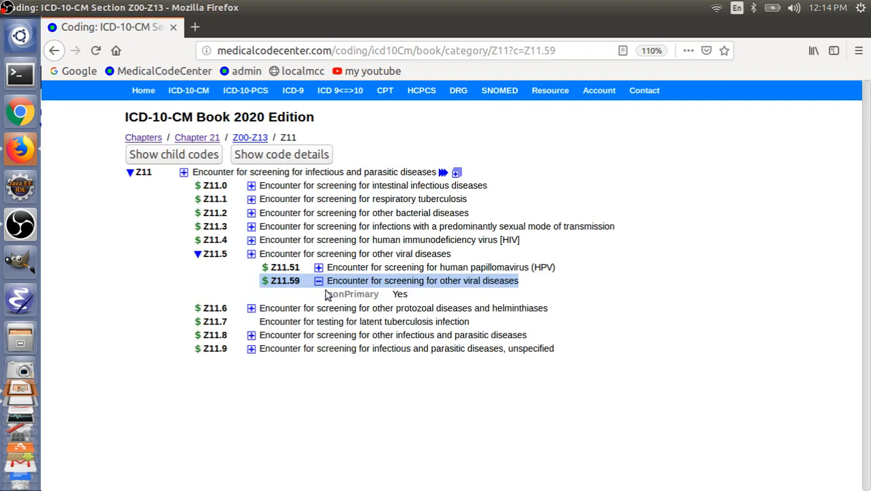
mouse_move(344, 332)
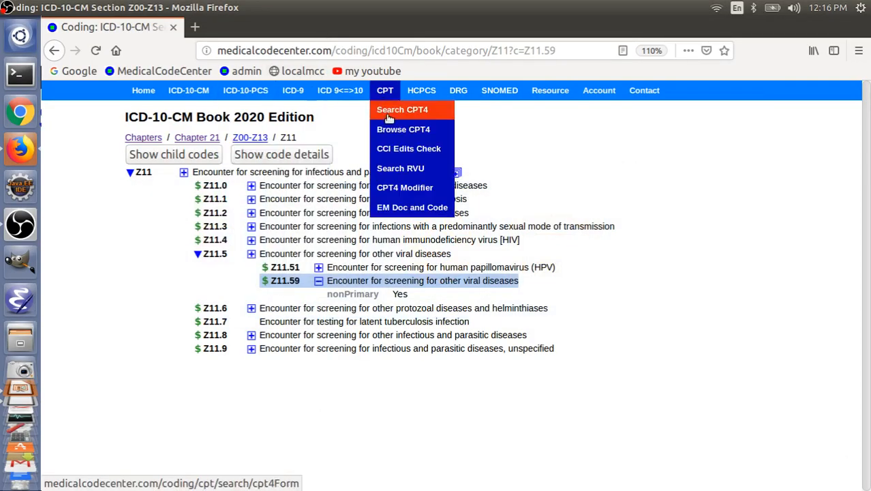
Search CPT codes for 'covid' and expand 87635's short and medium descriptions
left_click(403, 129)
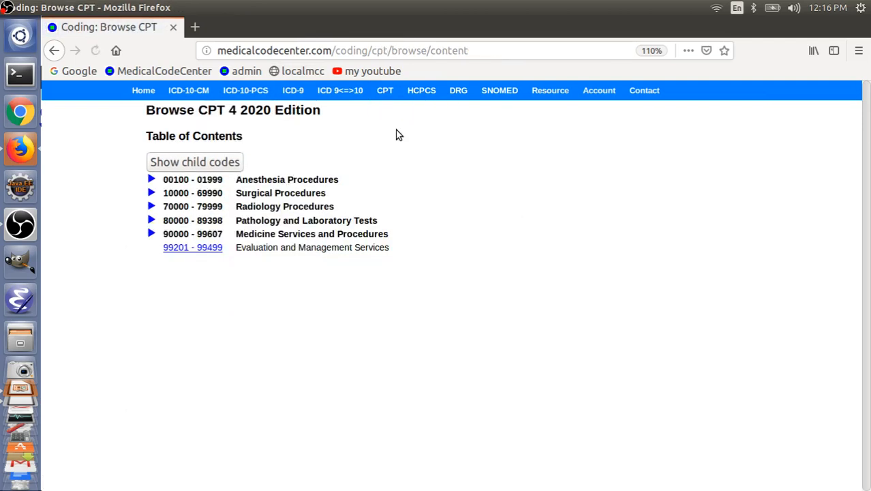
left_click(385, 90)
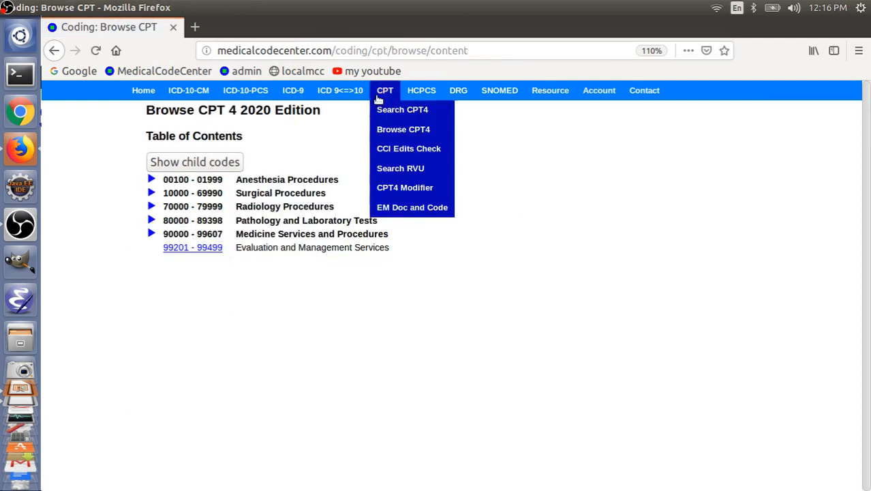
left_click(402, 109)
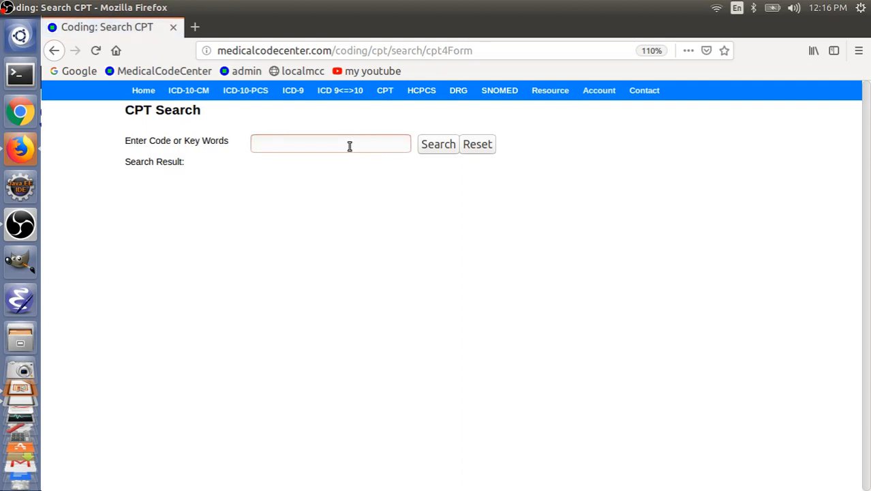
left_click(330, 144)
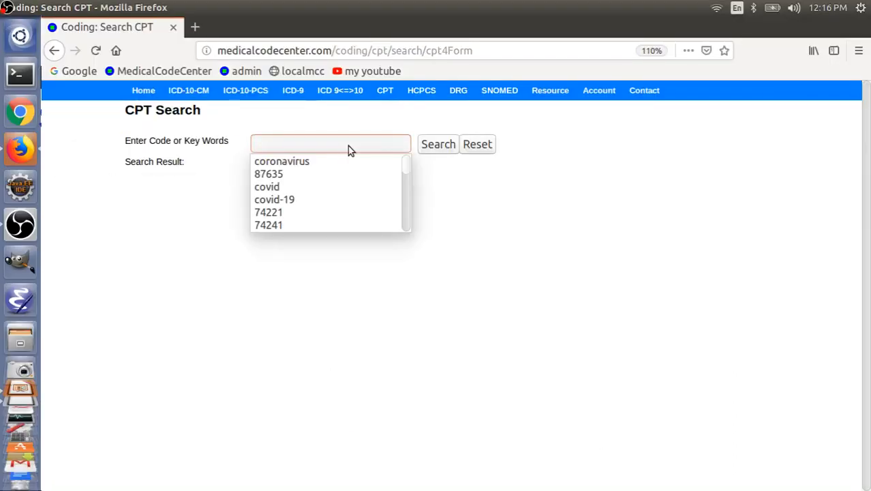
type("covid")
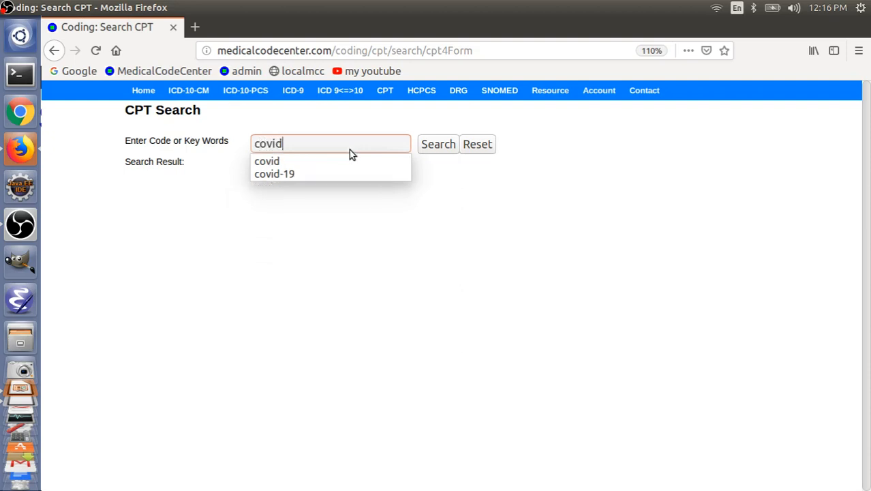
left_click(438, 144)
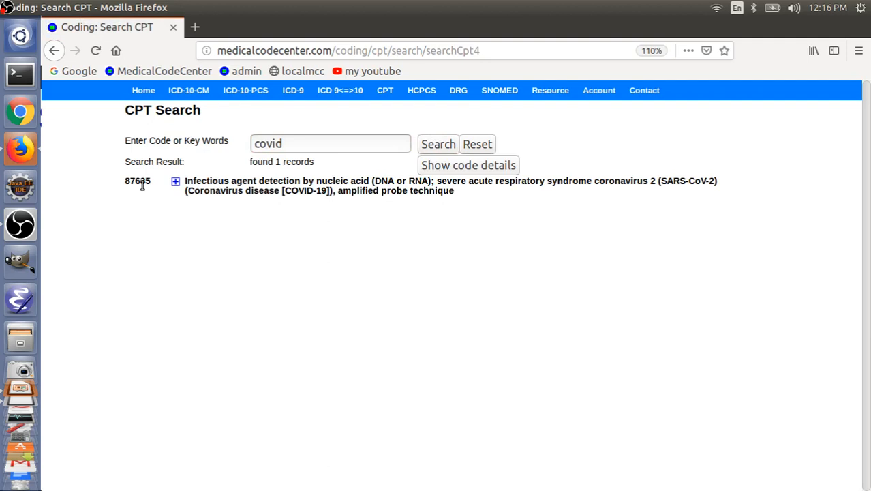
mouse_move(180, 188)
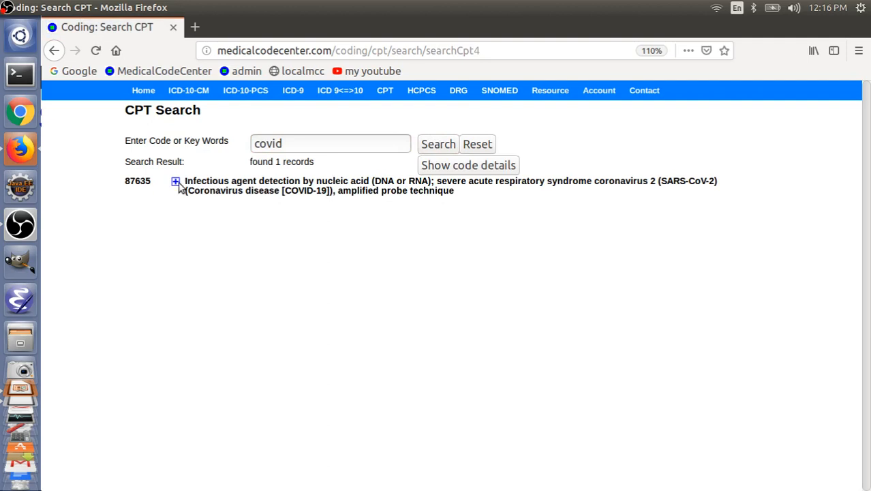
left_click(176, 180)
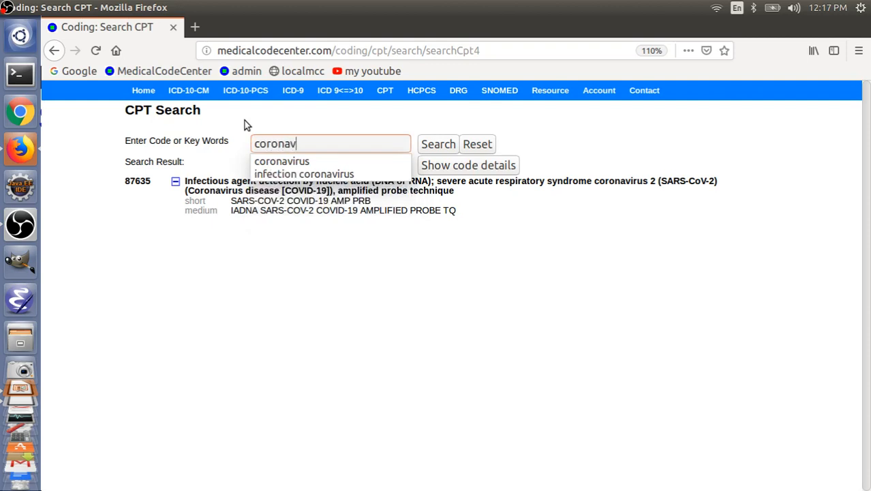
Run a CPT search for 'coronavirus', returning codes 87635, 87631, 87632 and 87633
left_click(281, 160)
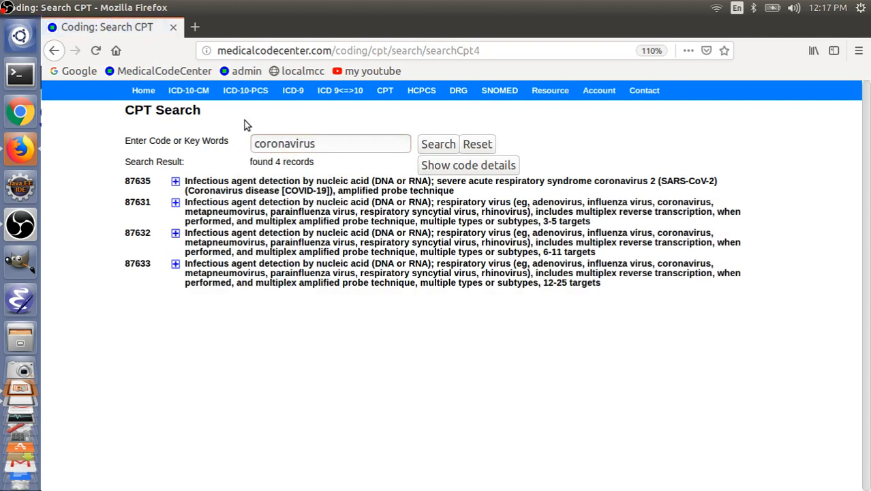
mouse_move(156, 207)
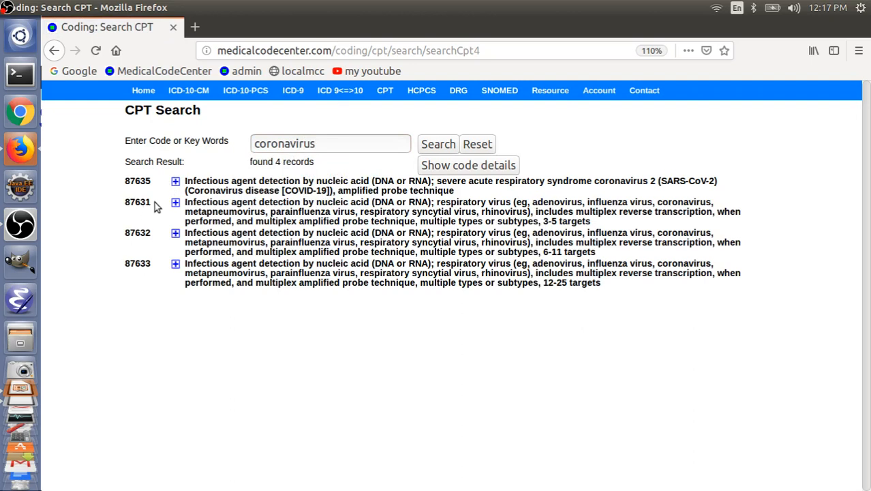
mouse_move(144, 212)
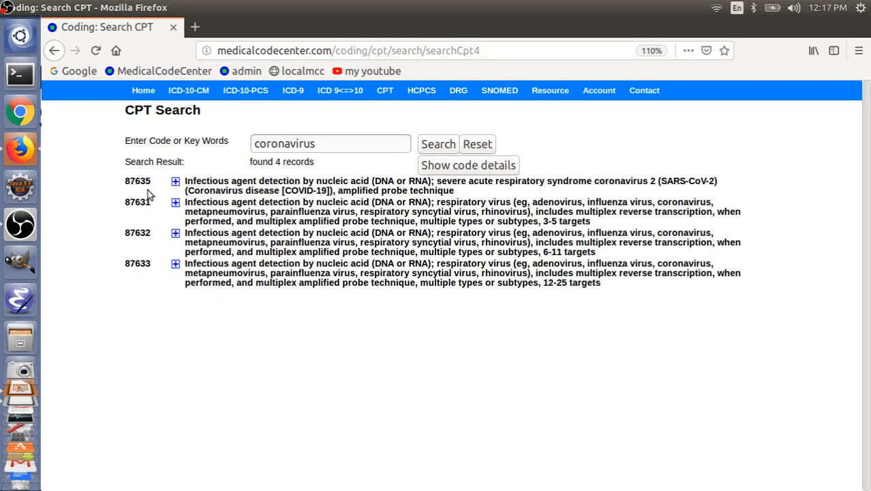
mouse_move(136, 188)
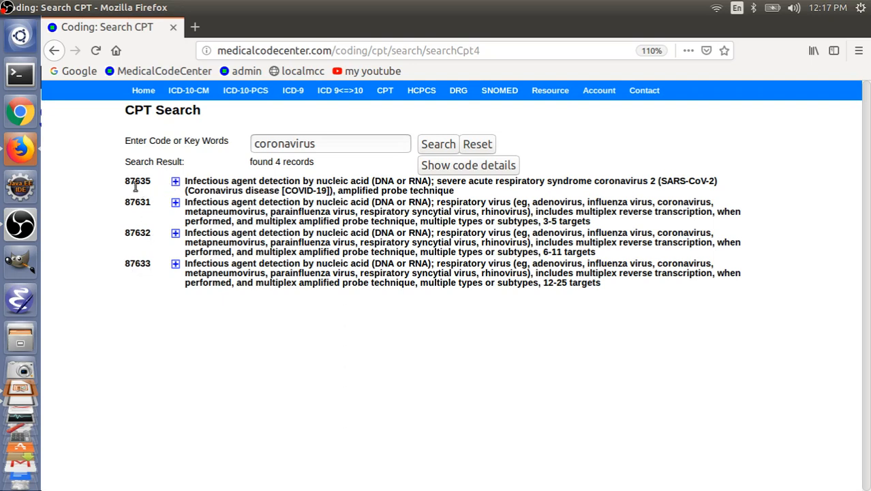
mouse_move(151, 191)
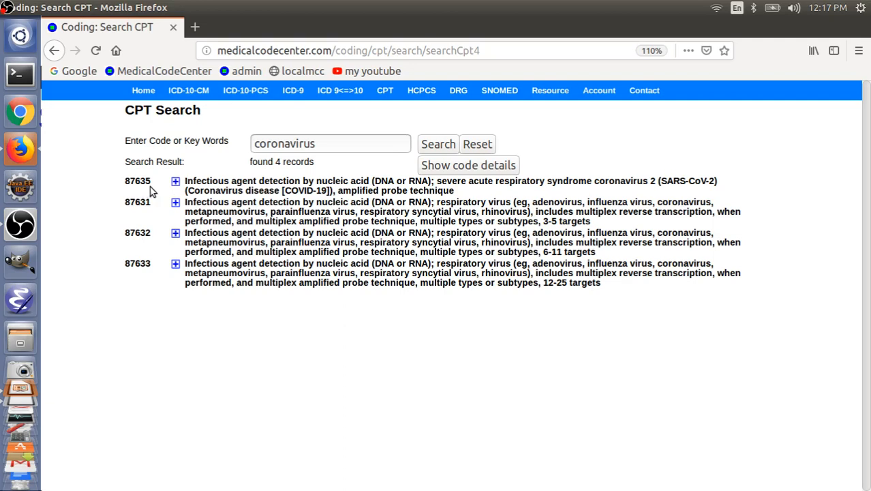
Browse the HCPCS Level II table of contents to the U0001 - U0002 COVID-19 lab test section
left_click(422, 90)
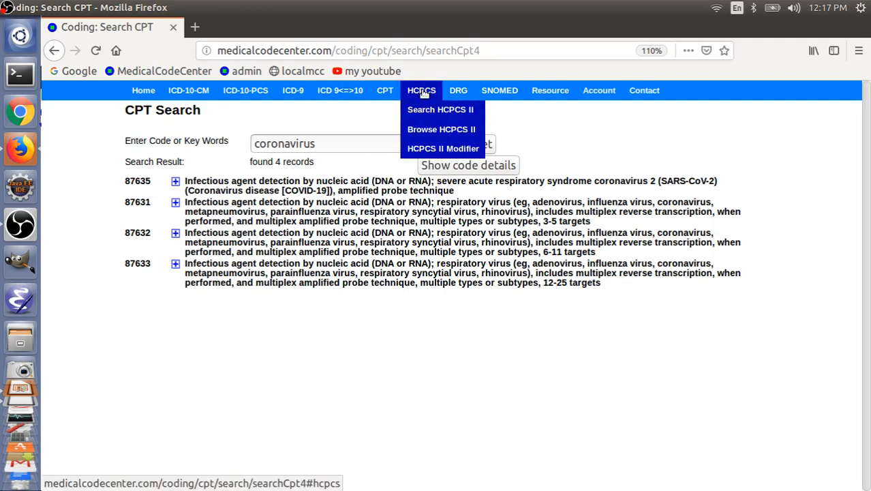
left_click(441, 128)
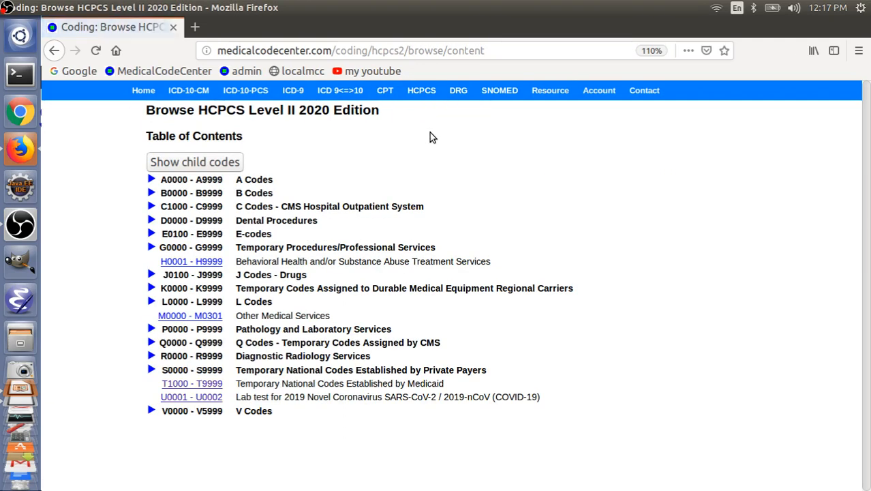
mouse_move(197, 404)
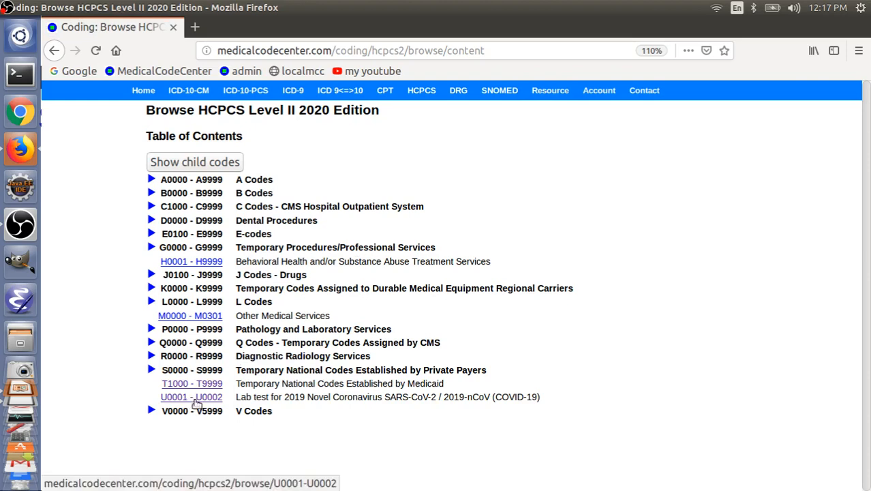
double_click(191, 397)
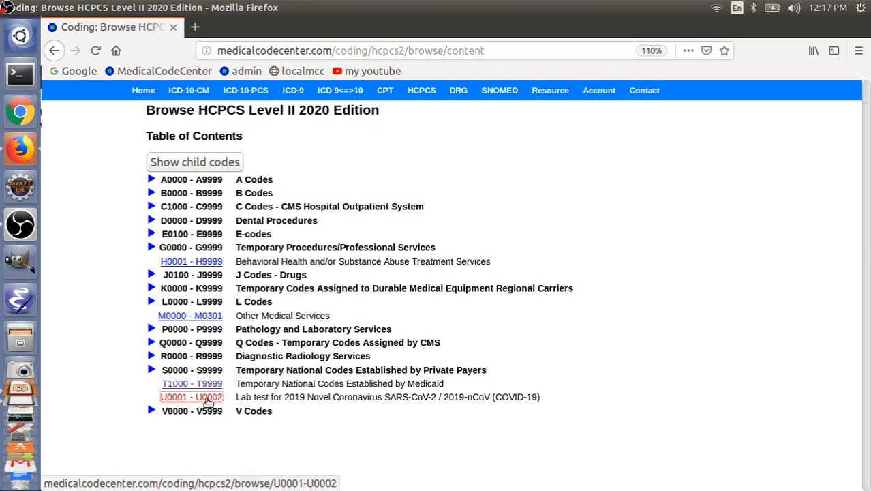
left_click(191, 397)
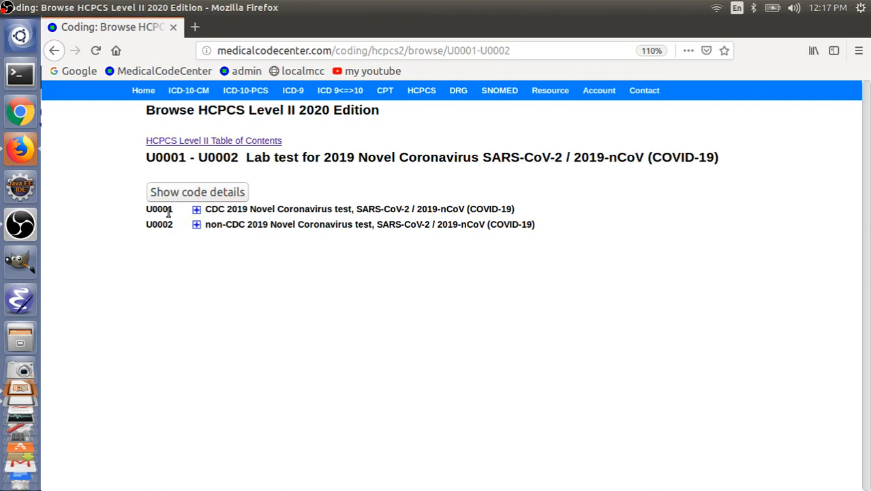
mouse_move(246, 220)
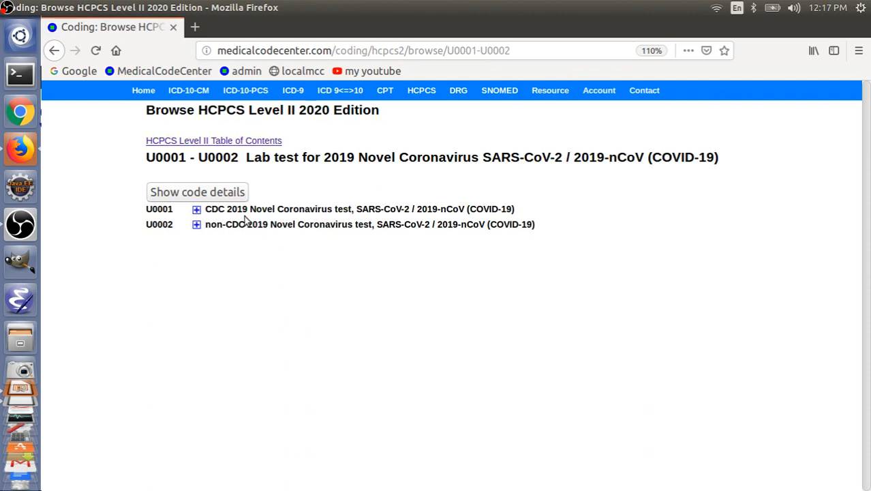
mouse_move(259, 231)
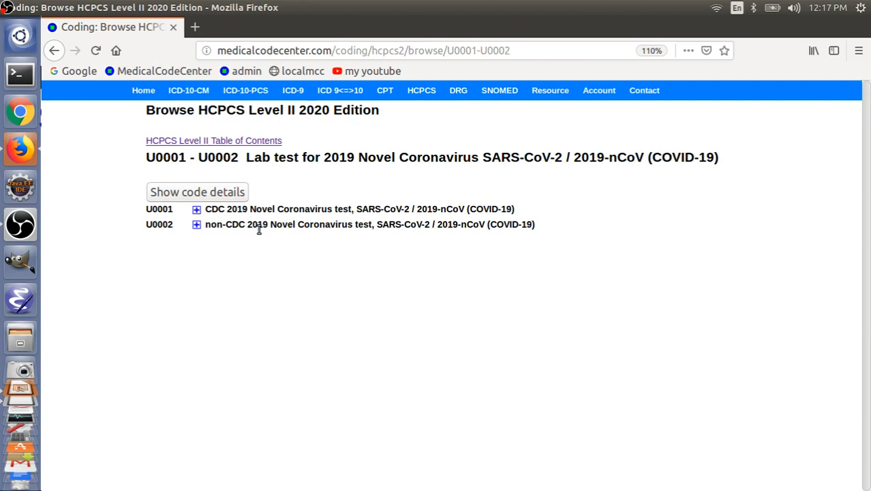
mouse_move(193, 236)
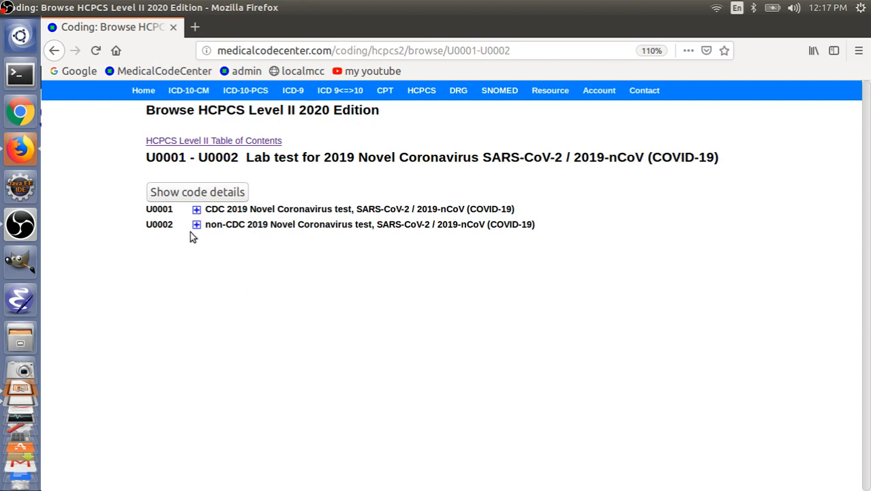
mouse_move(182, 235)
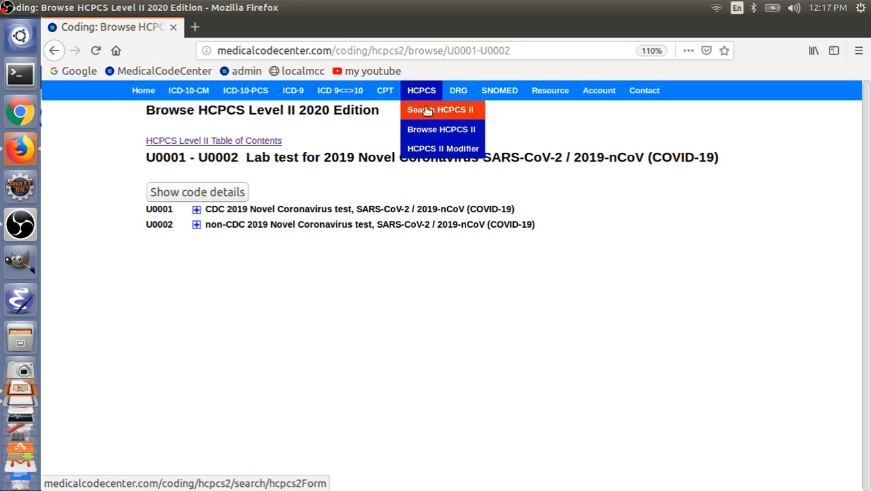
Search HCPCS II for 'covid', listing U0001 and U0002
left_click(440, 109)
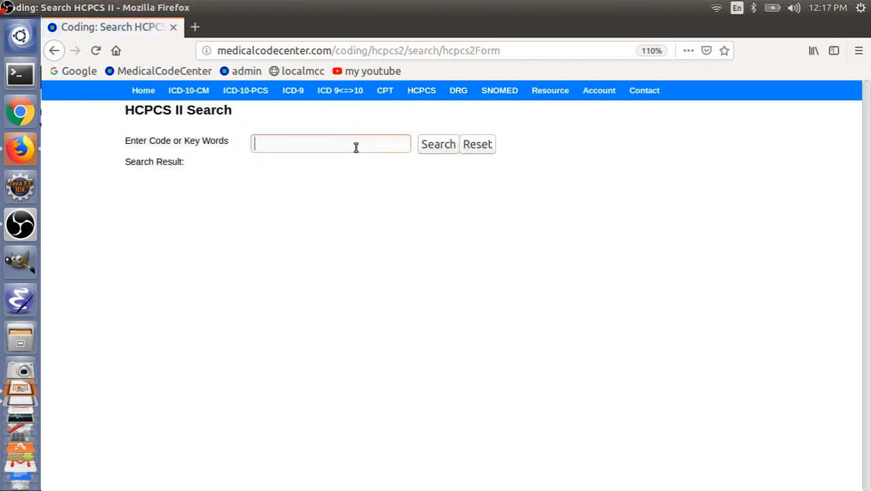
left_click(438, 144)
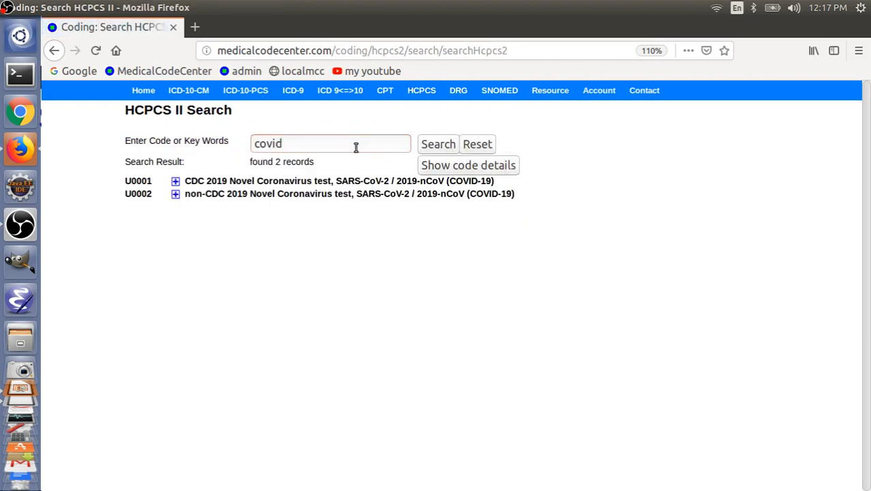
mouse_move(353, 133)
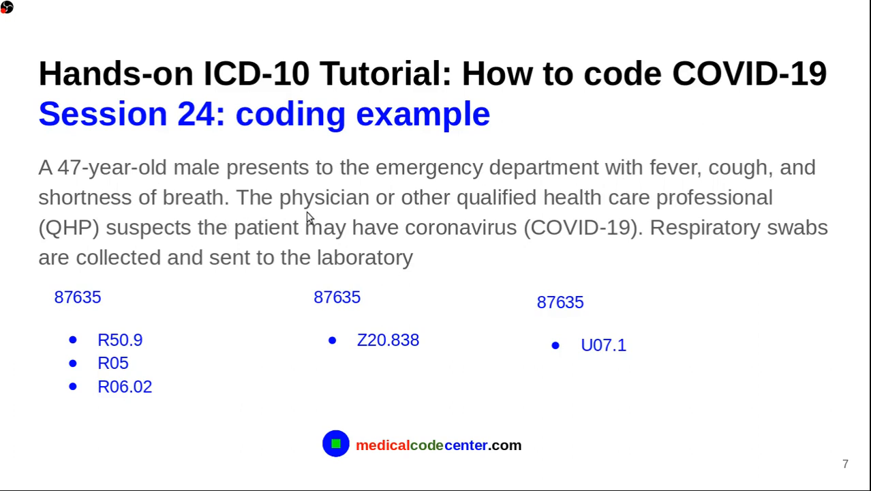
mouse_move(433, 276)
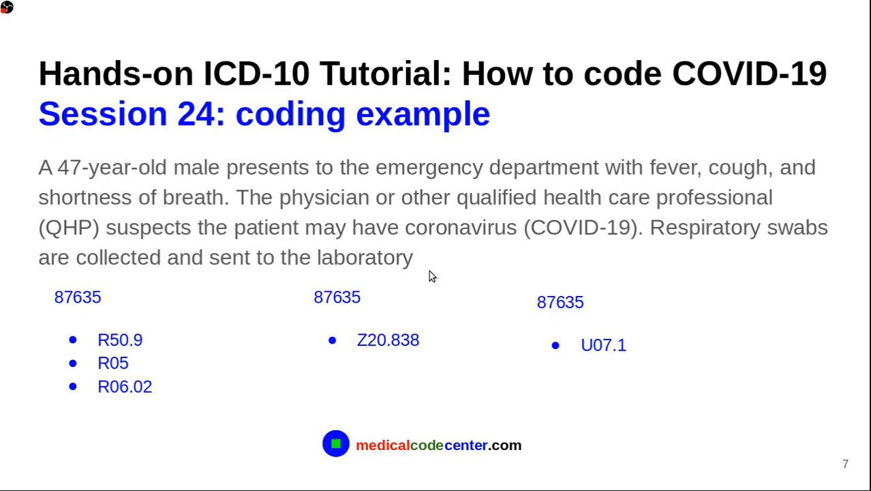
mouse_move(105, 350)
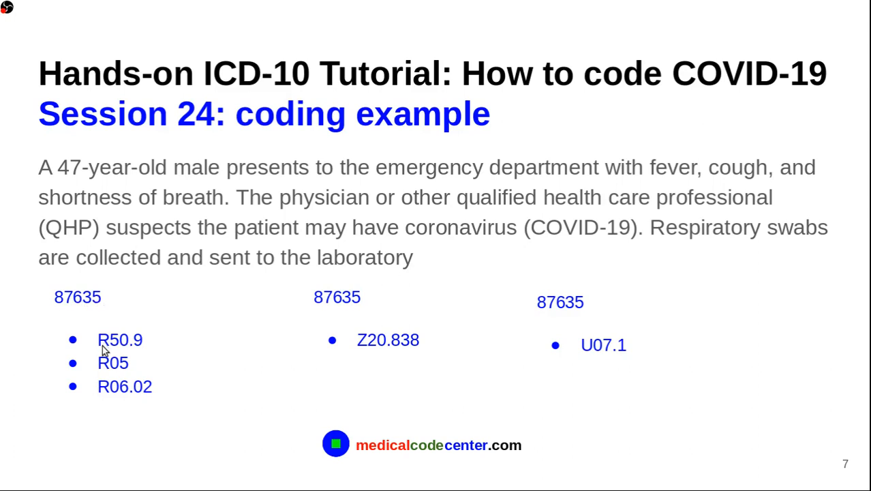
mouse_move(635, 352)
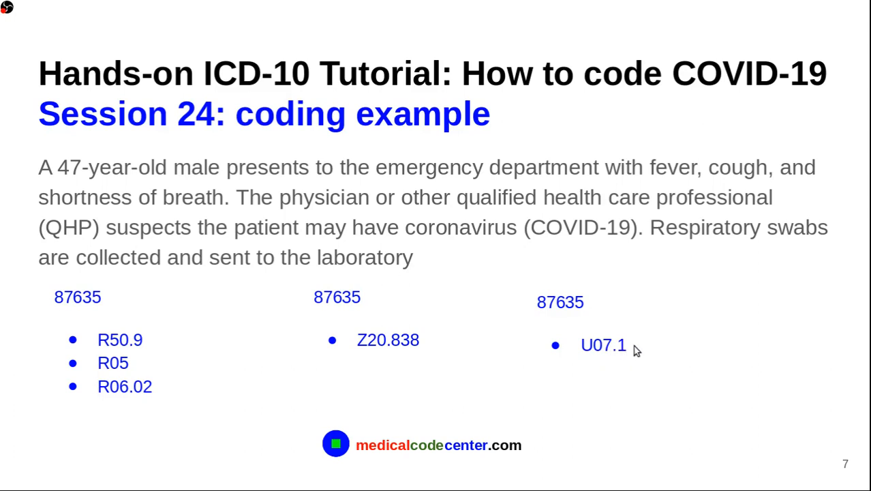